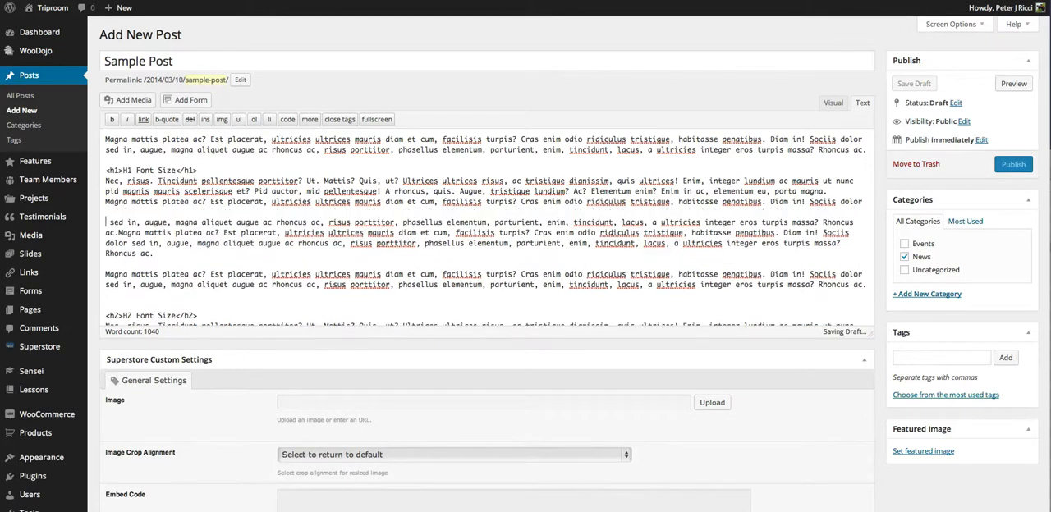
Step: Choose the Posts Embedding Images + Files guide graphic as the Sample Post's featured image
left_click(914, 83)
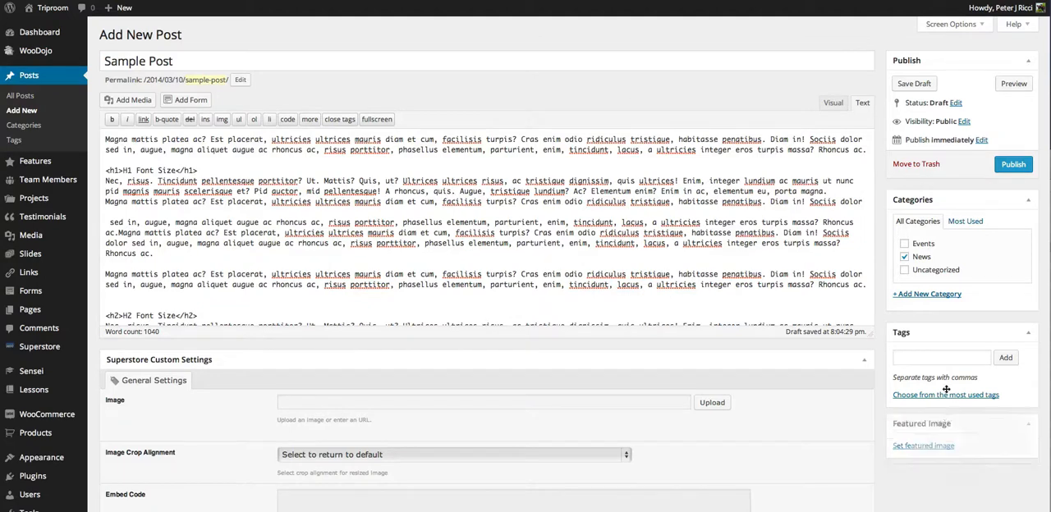
left_click(923, 446)
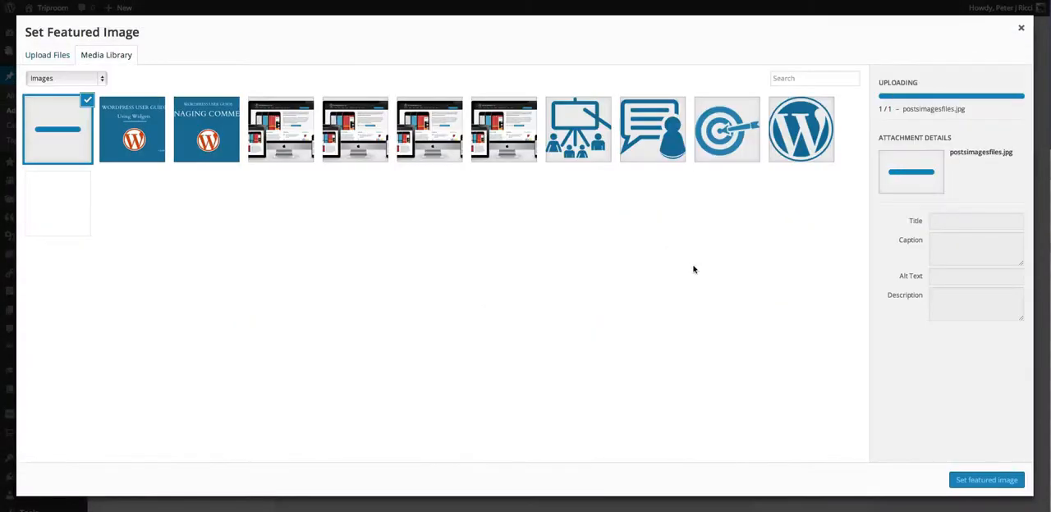
mouse_move(986, 488)
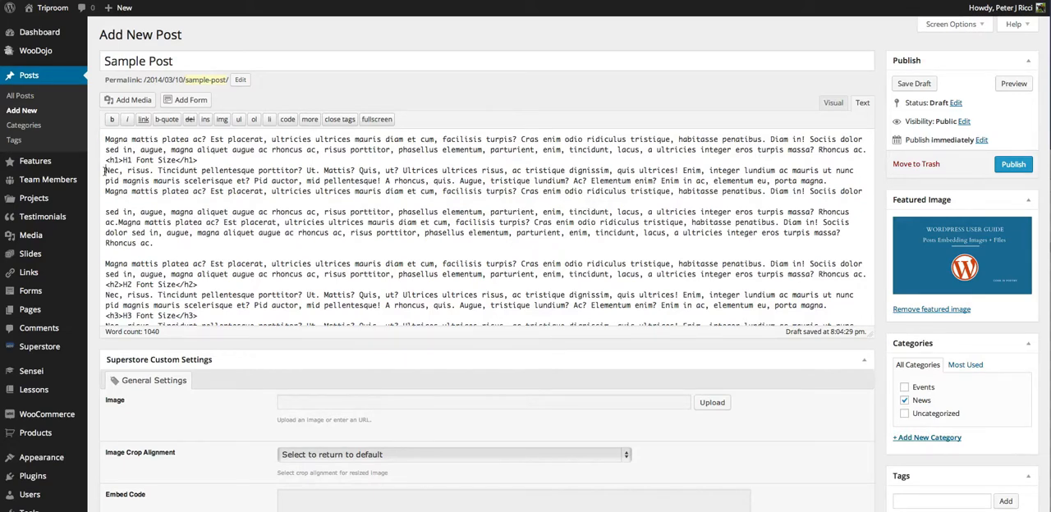
Step: Select the embedding images guide graphic from the Media Library for insertion
left_click(128, 100)
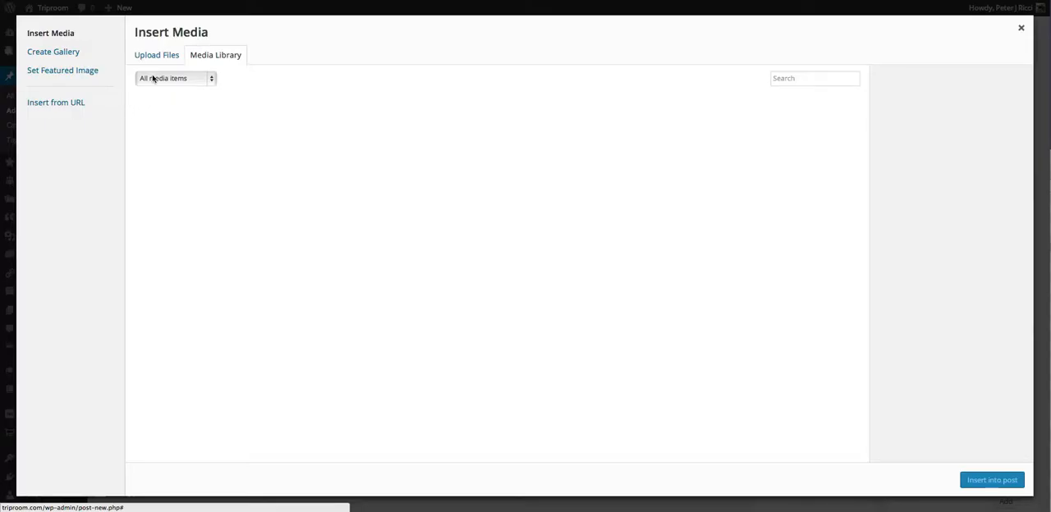
left_click(216, 55)
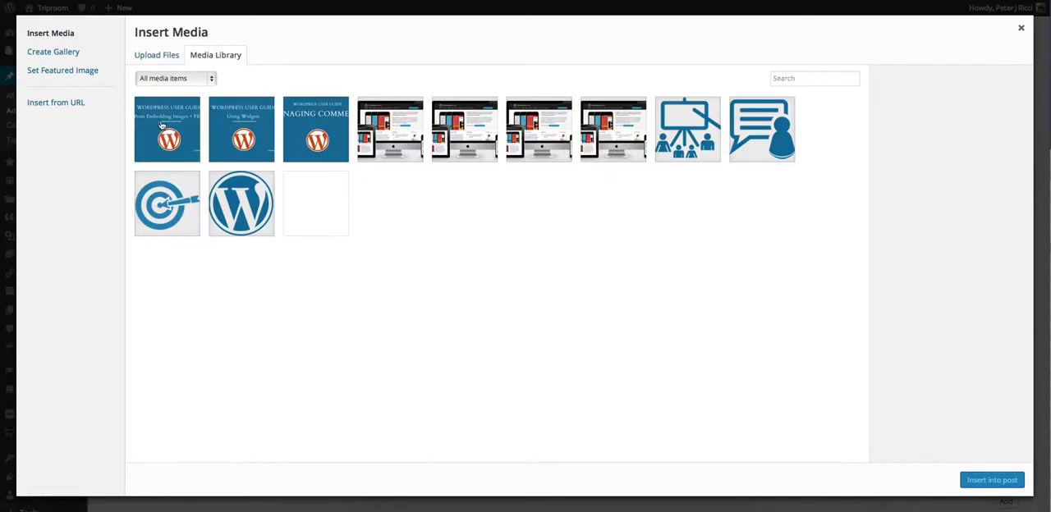
left_click(167, 129)
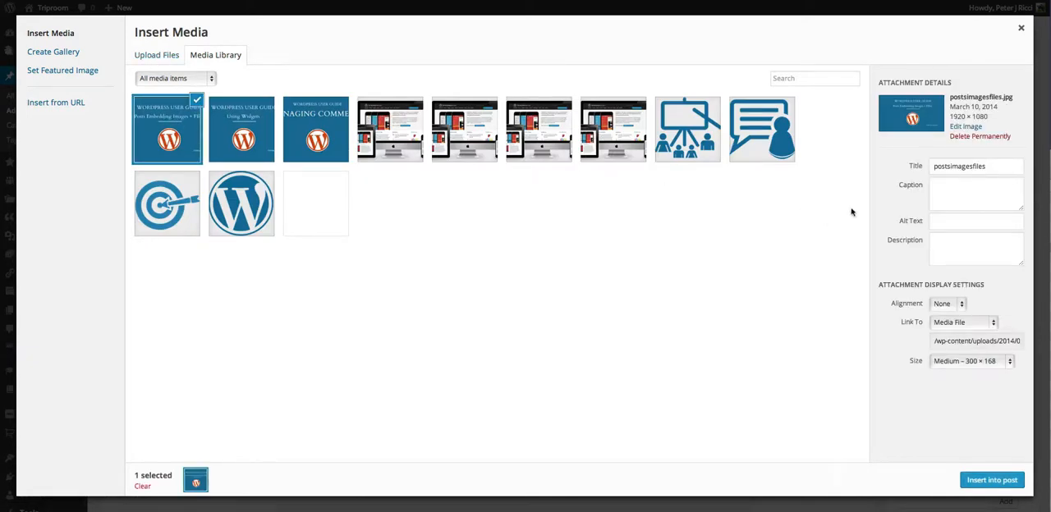
mouse_move(233, 157)
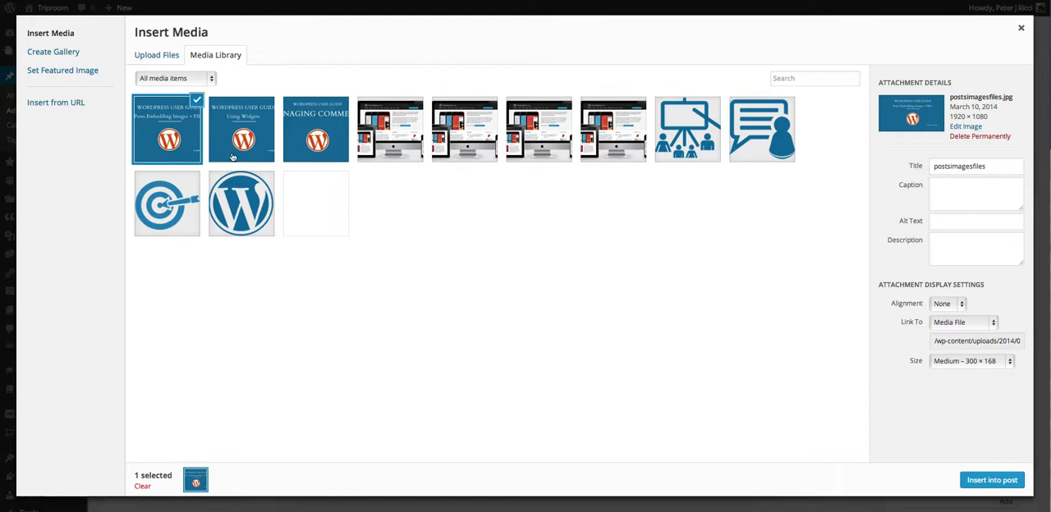
Step: Set the image to right alignment, link to none, medium 300 × 168 size
left_click(961, 304)
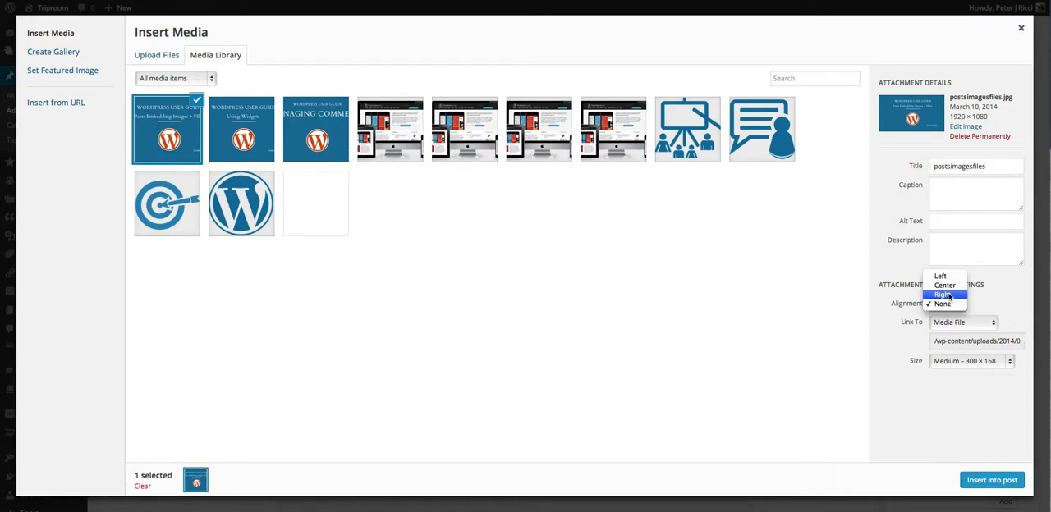
left_click(944, 294)
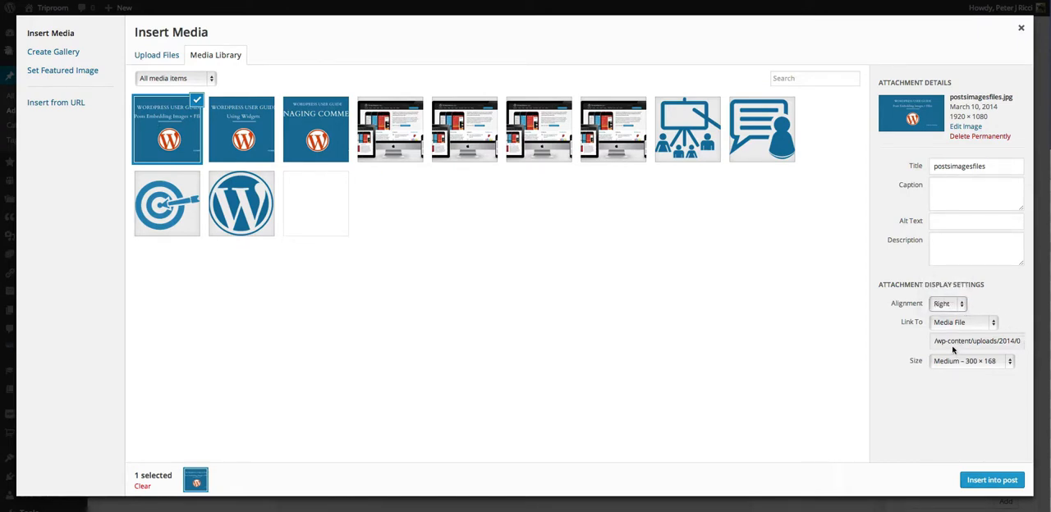
left_click(963, 321)
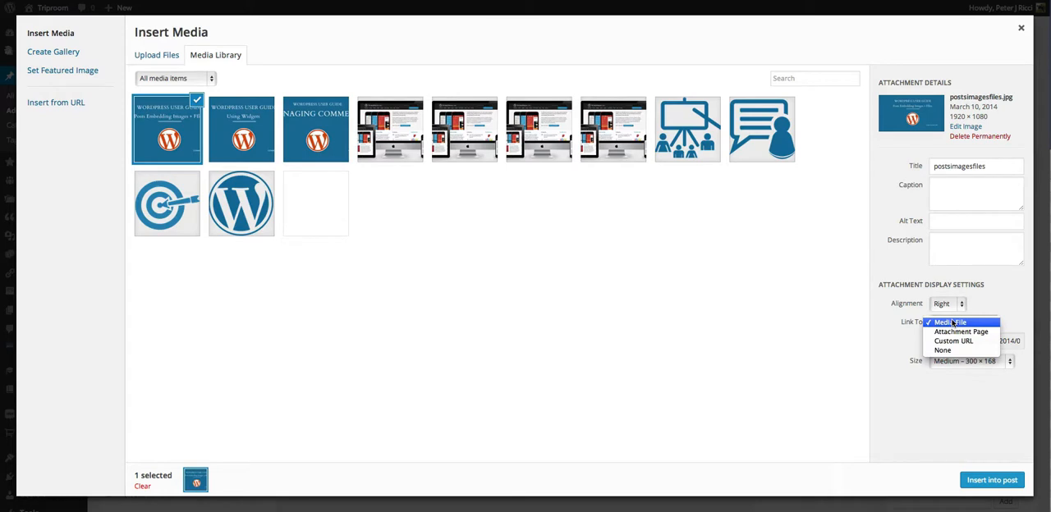
mouse_move(954, 341)
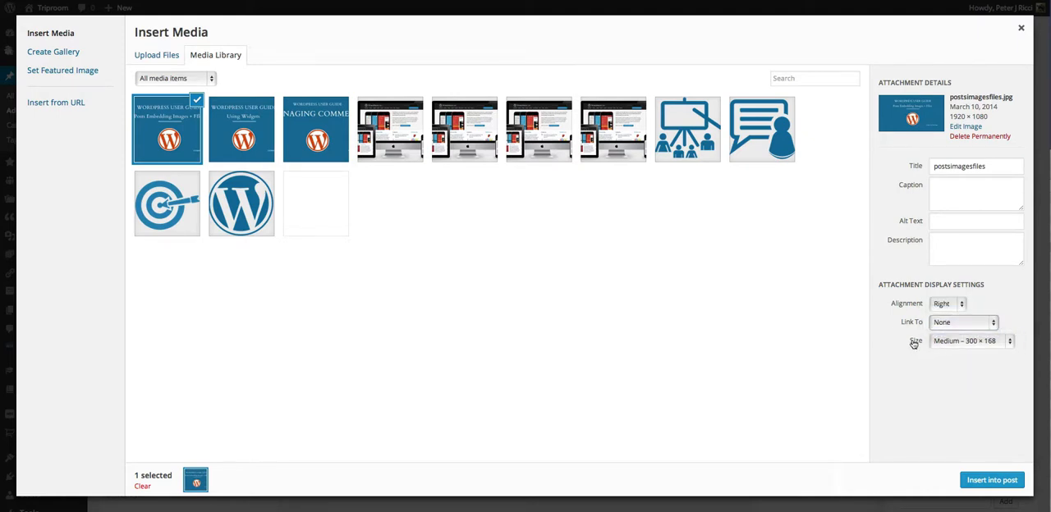
left_click(971, 340)
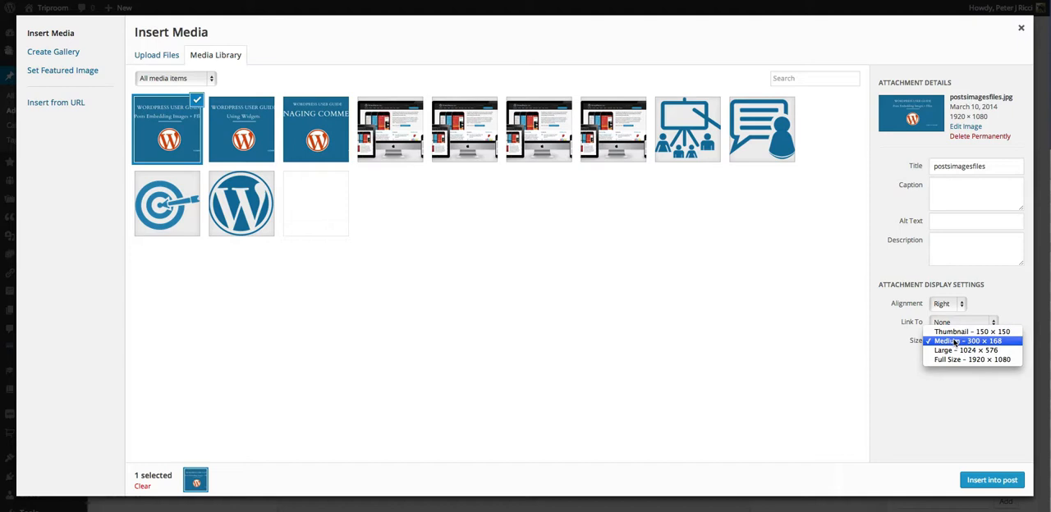
left_click(971, 341)
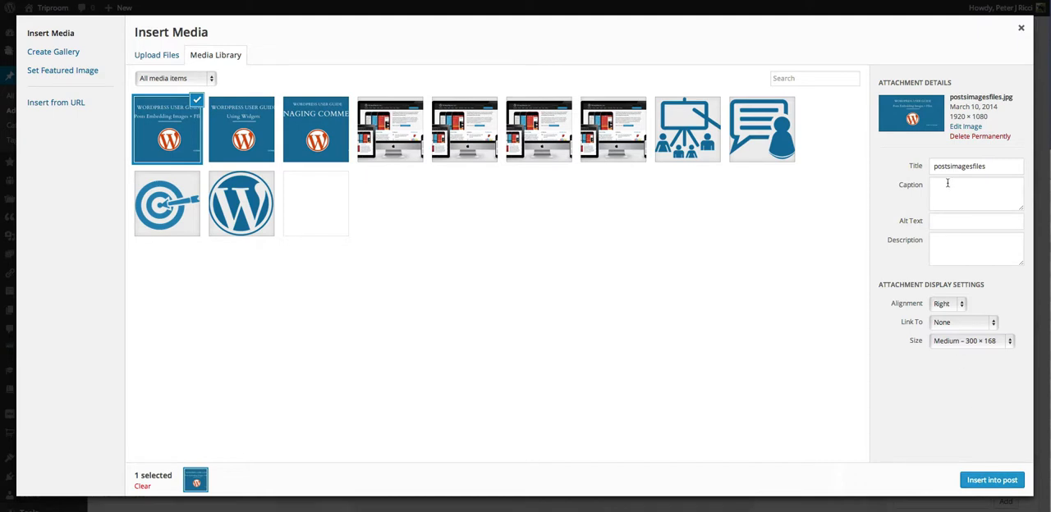
Step: Title the image 'Peter J Ricci' and caption it 'Peter J Ricci on WordPress'
triple_click(976, 165)
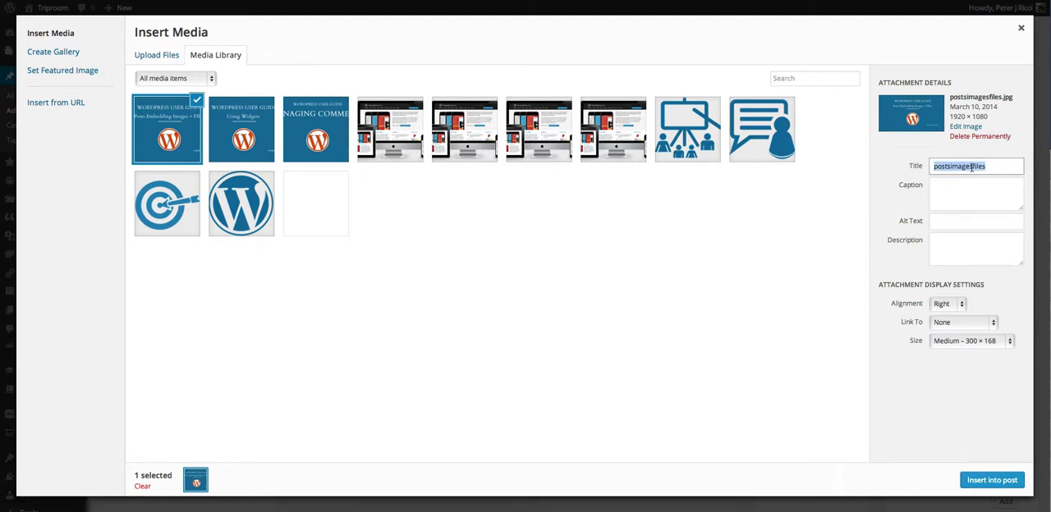
type("Peter")
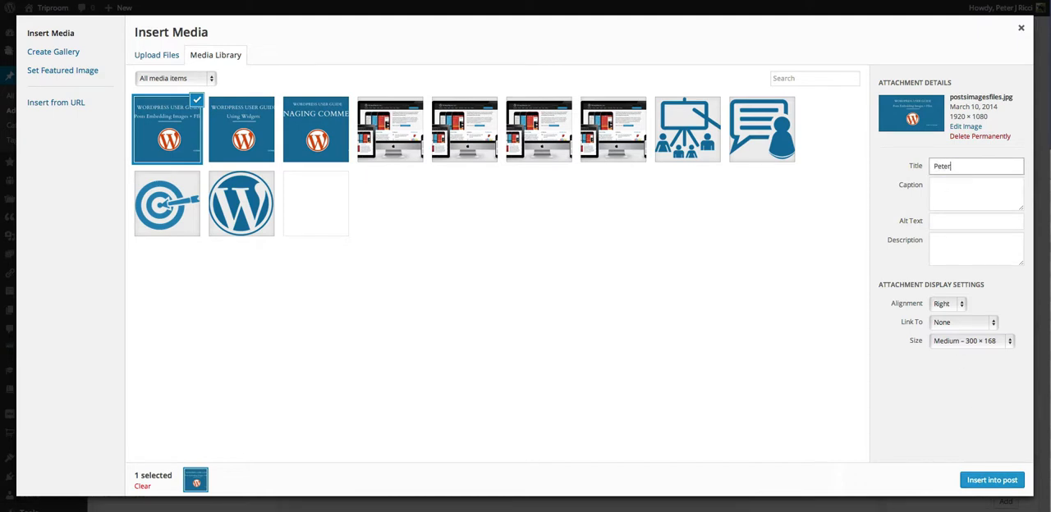
type("Ricci")
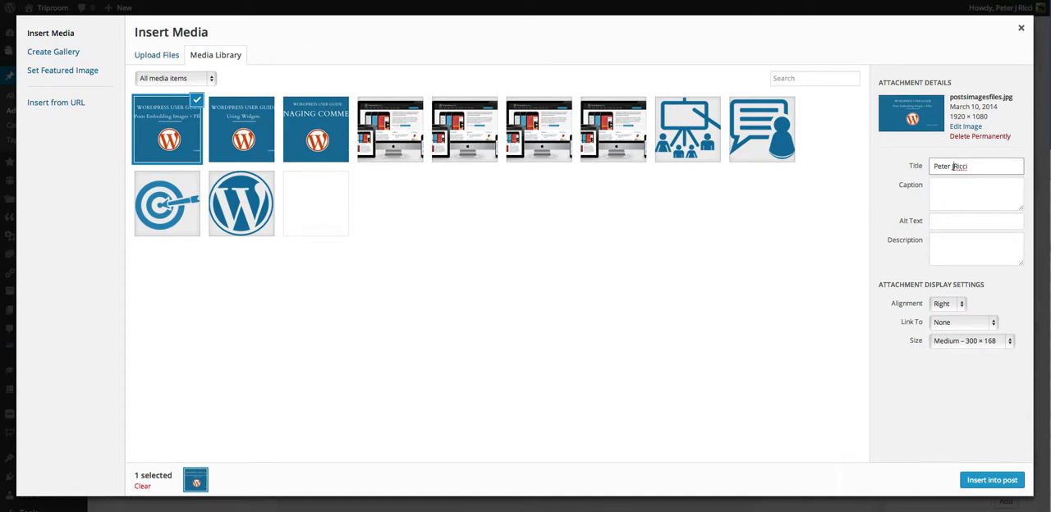
left_click(976, 194)
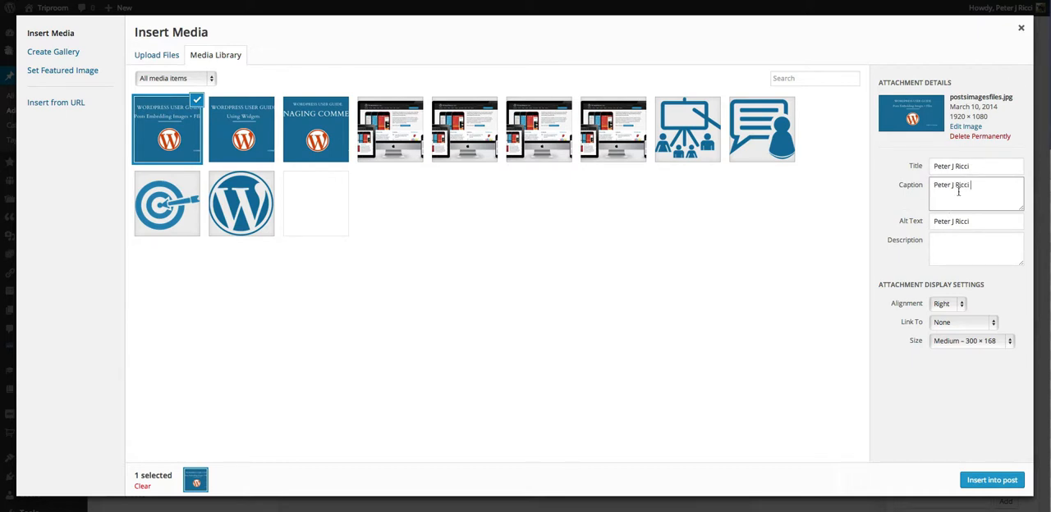
type("In")
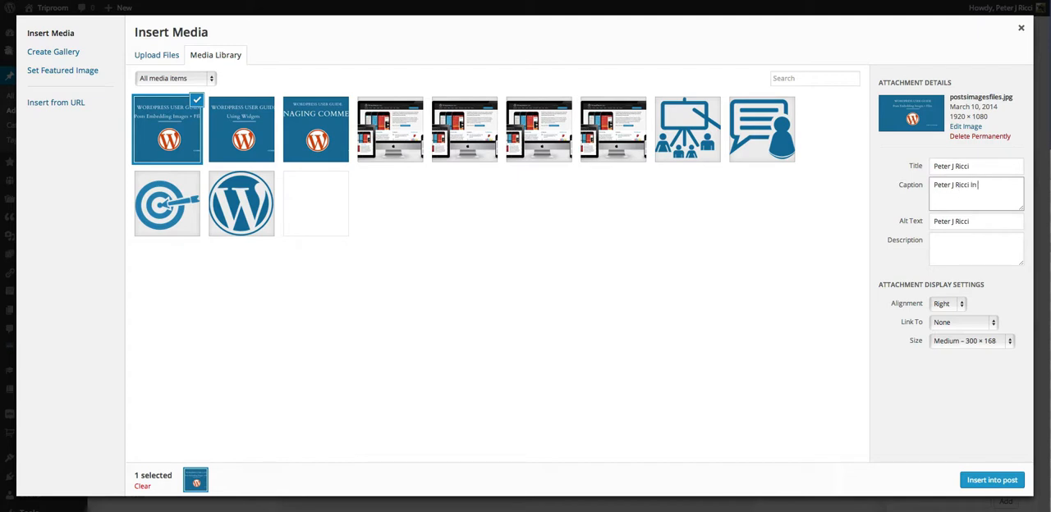
type("WordPress")
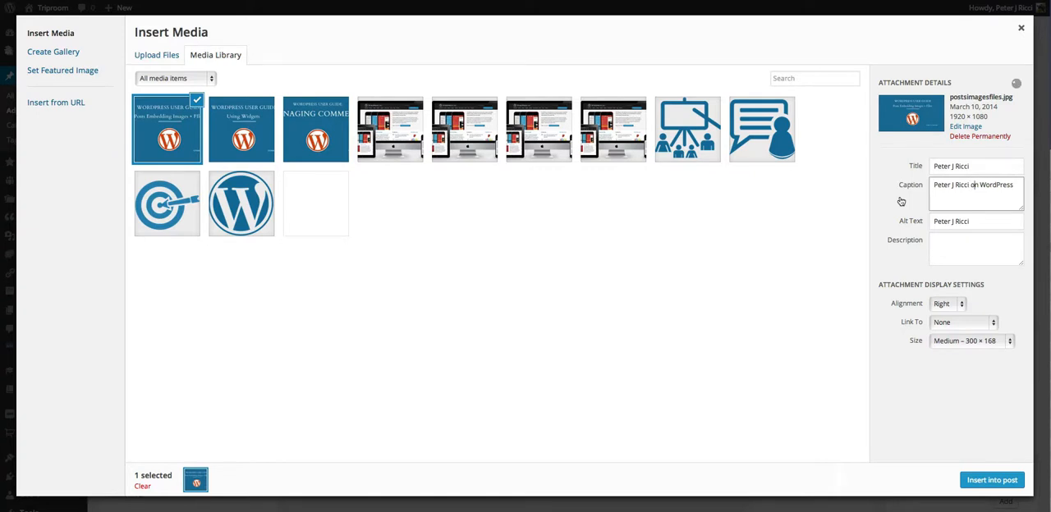
triple_click(973, 185)
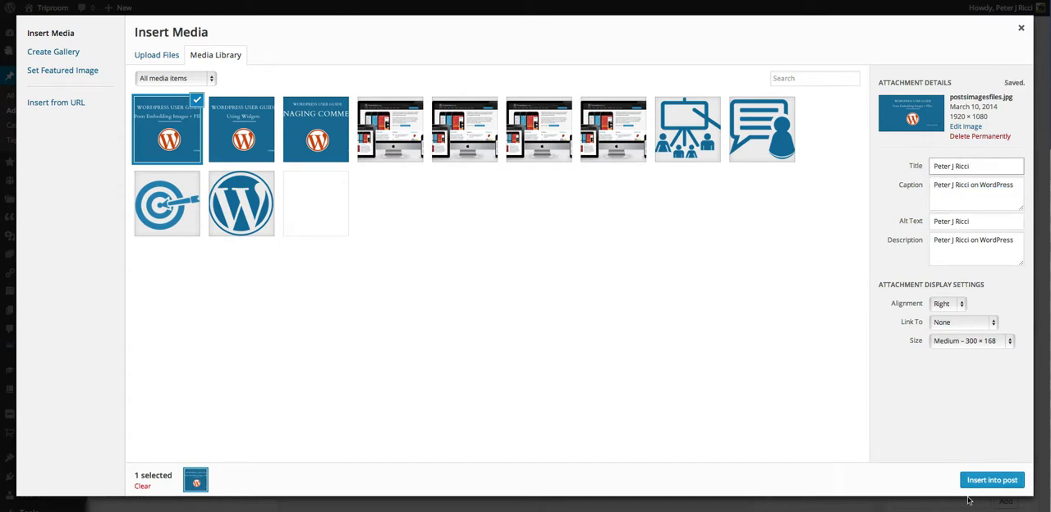
Step: Insert the right-aligned captioned guide image into the post and review it visually
left_click(992, 479)
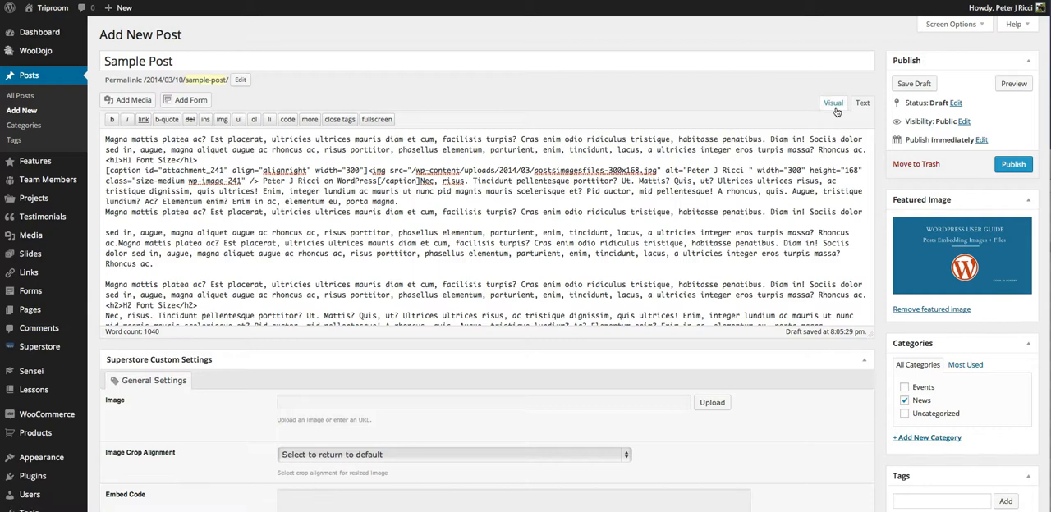
left_click(832, 101)
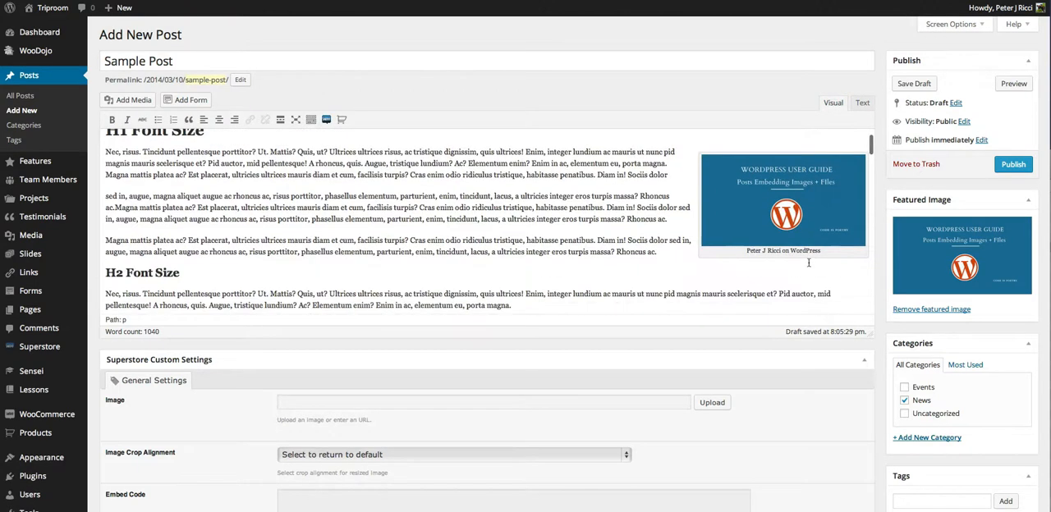
mouse_move(782, 195)
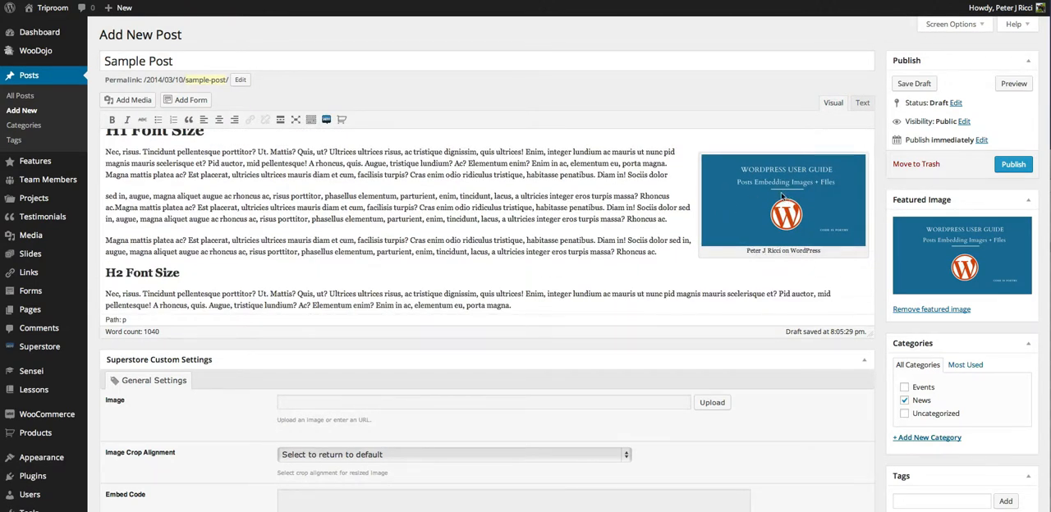
scroll("up", 3)
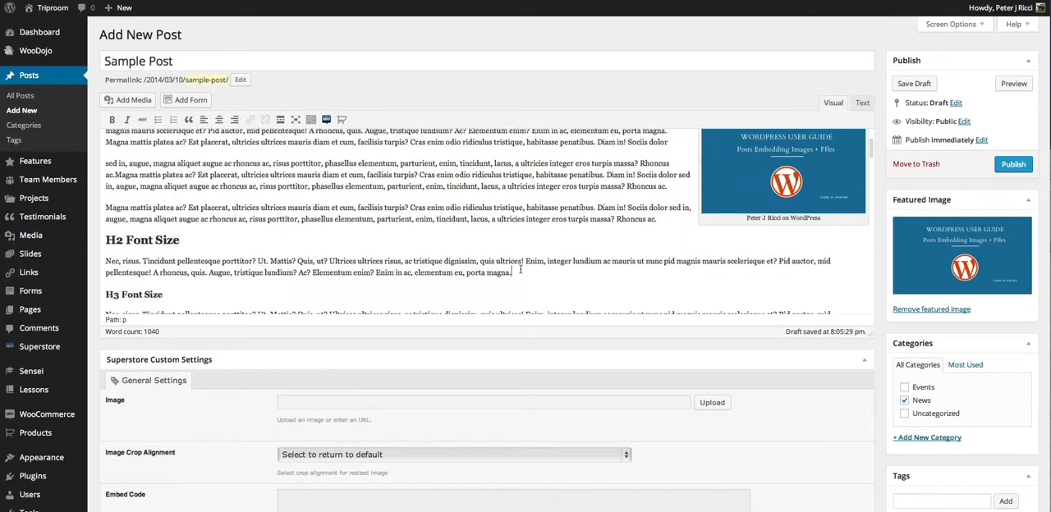
left_click(862, 103)
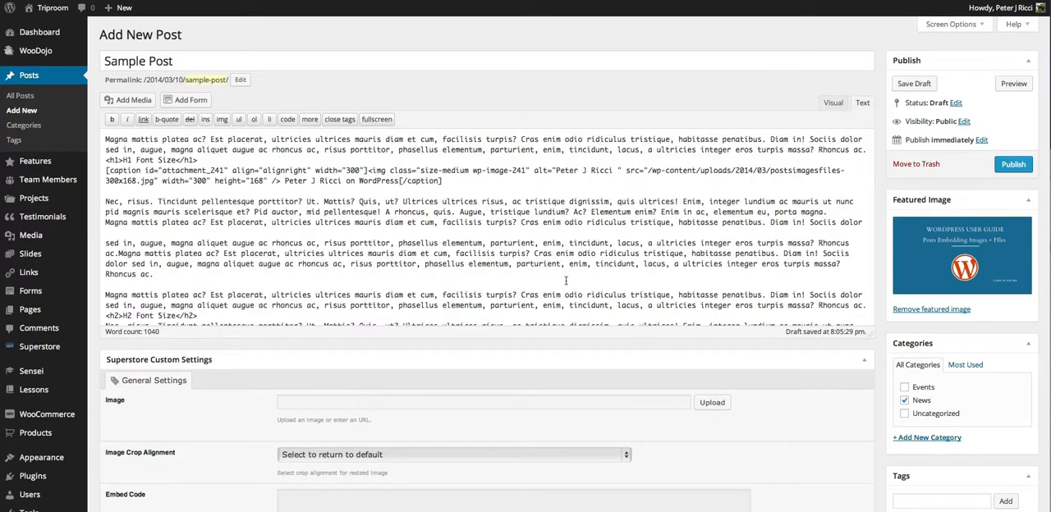
scroll("down", 3)
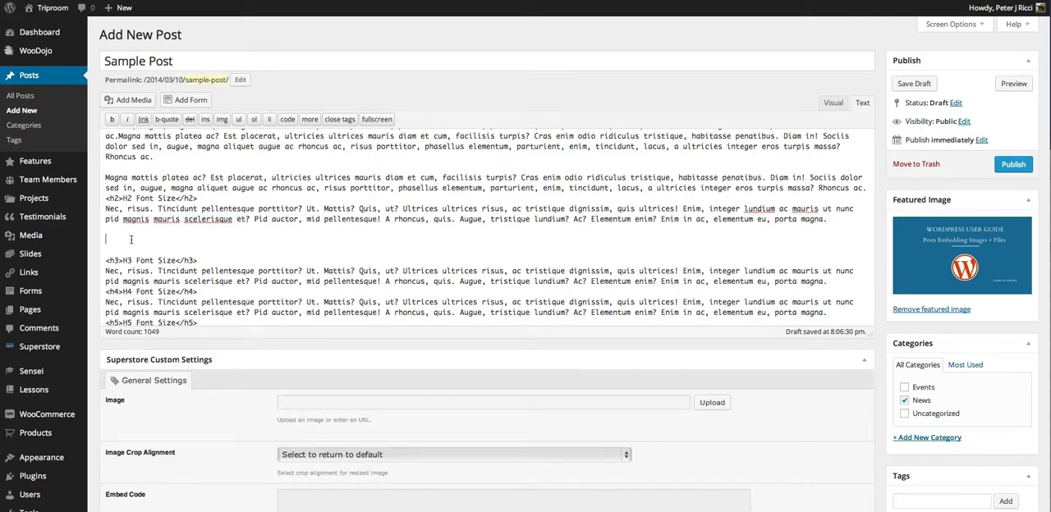
mouse_move(363, 149)
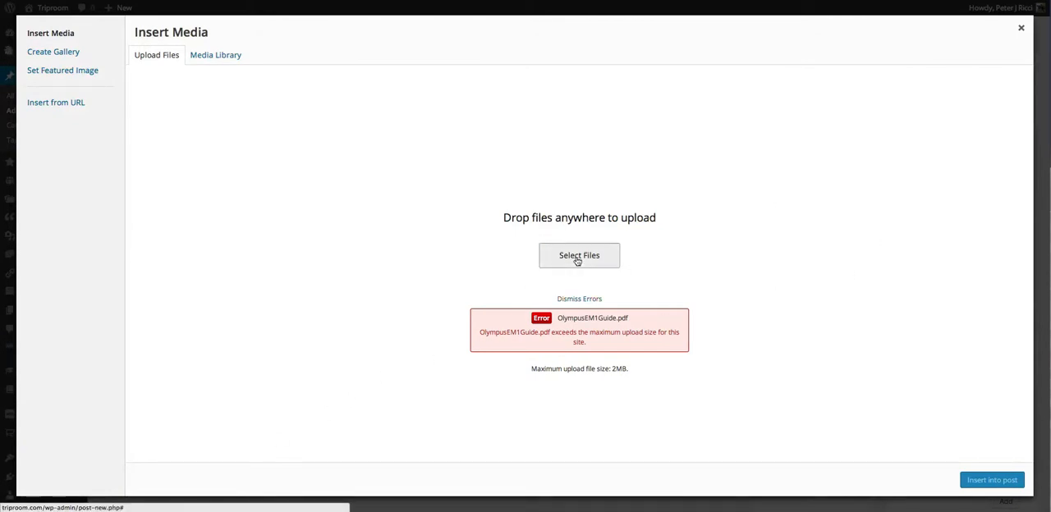
Step: Retitle the invoice PDF 'Download this File (PDF)', link it to the file, and insert it
left_click(579, 255)
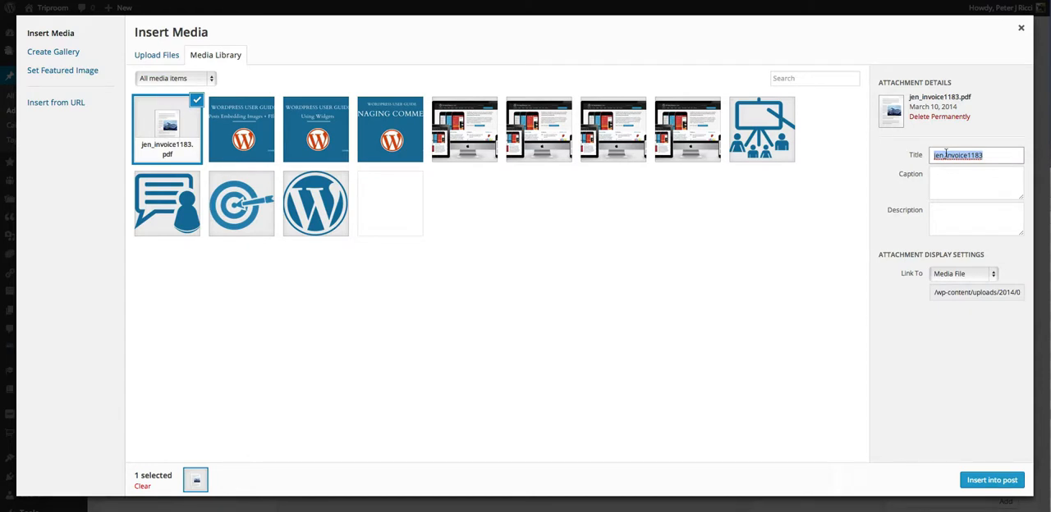
type("Download")
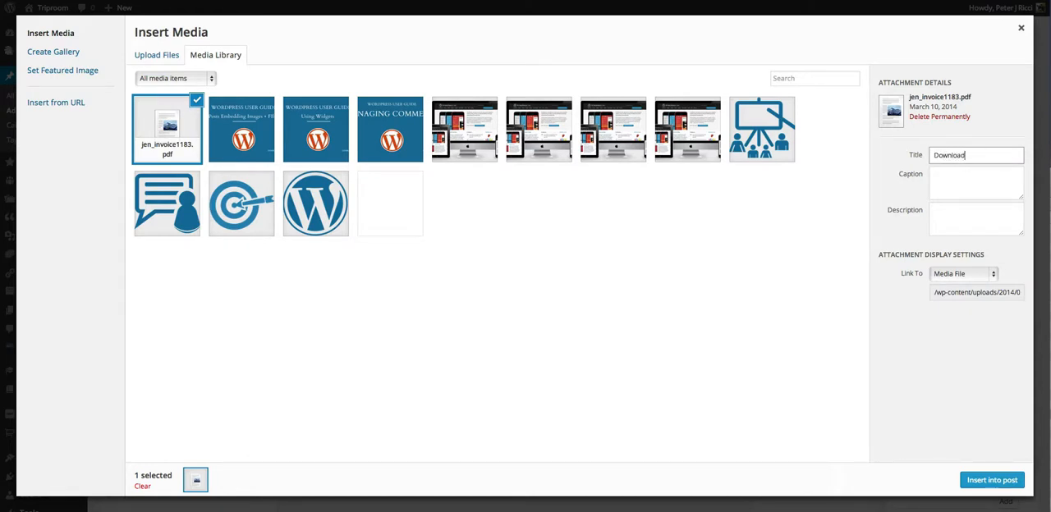
type("this File")
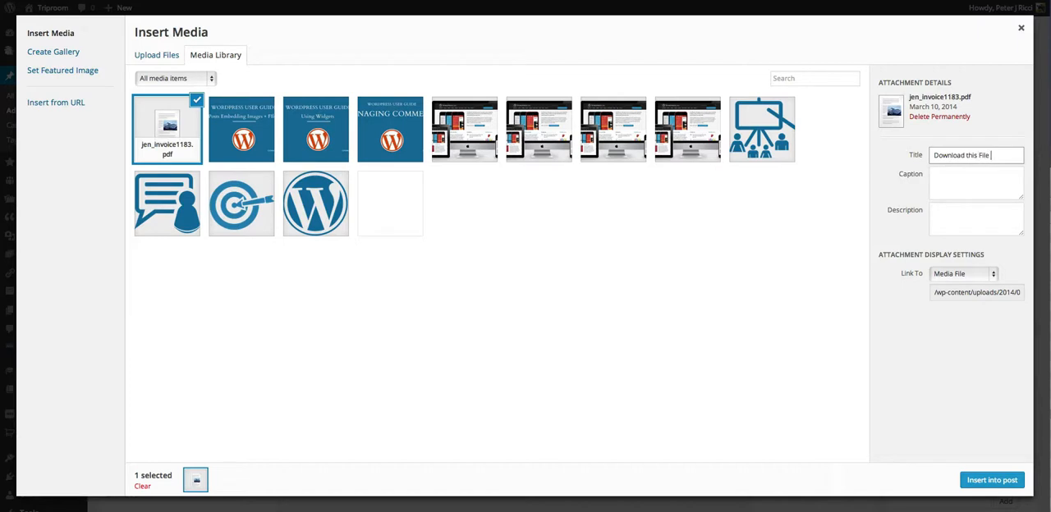
type("(PDF)")
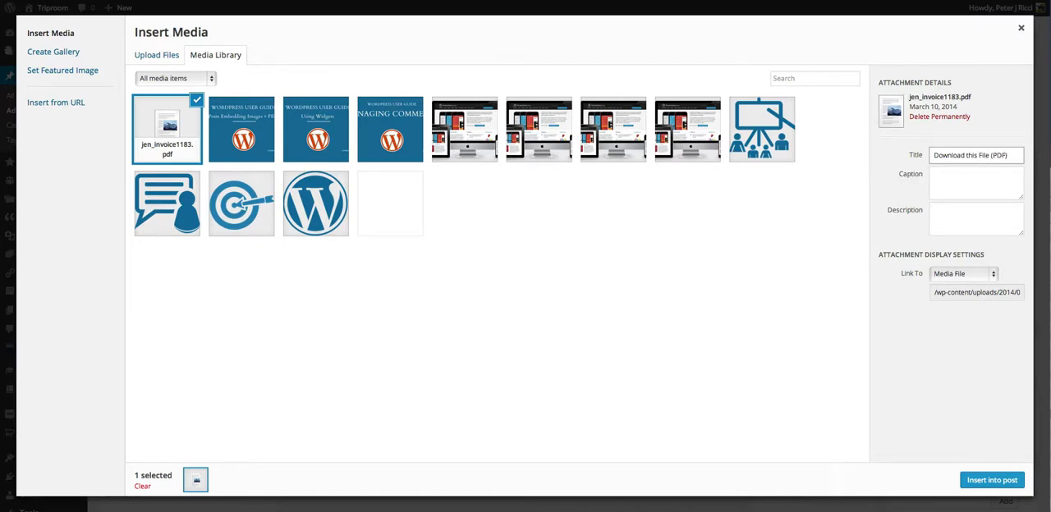
left_click(975, 182)
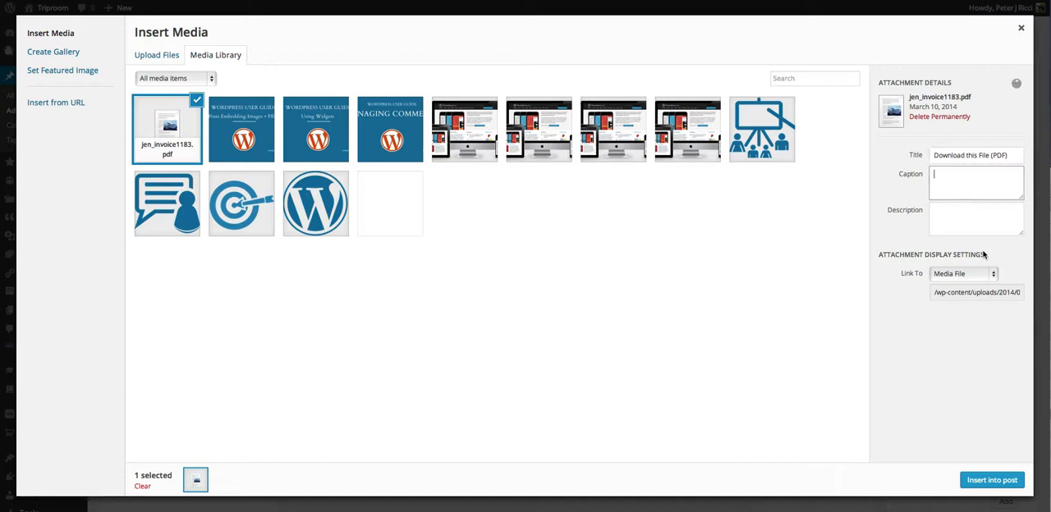
left_click(962, 273)
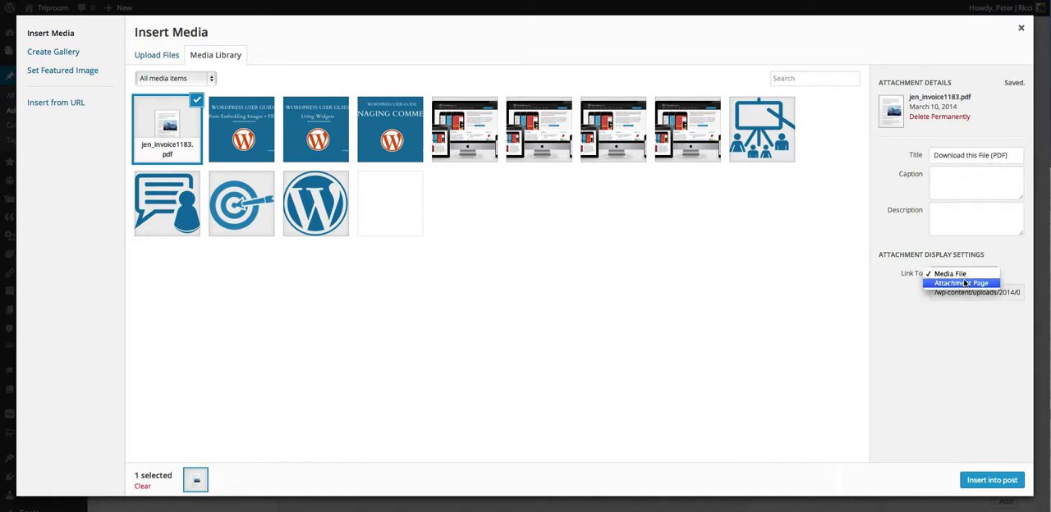
left_click(961, 273)
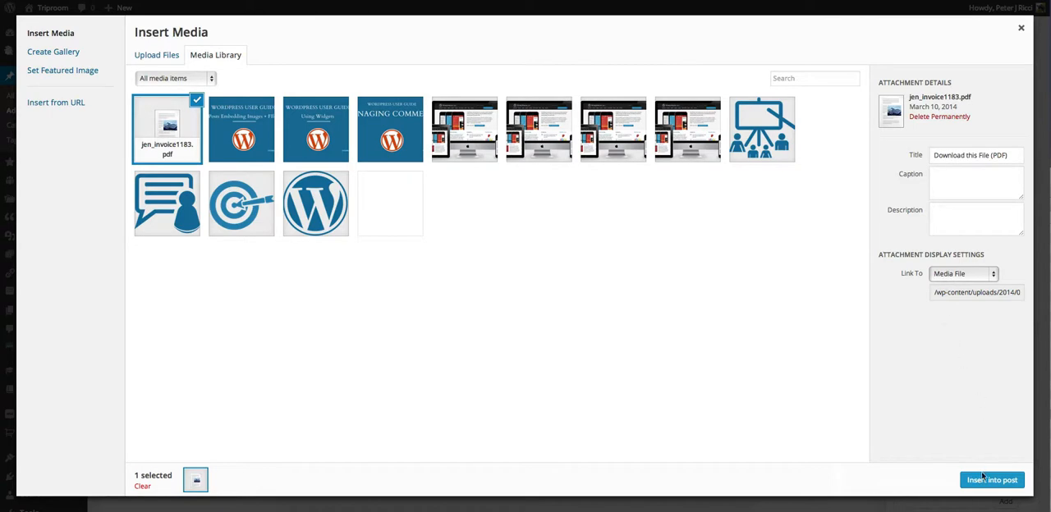
left_click(991, 480)
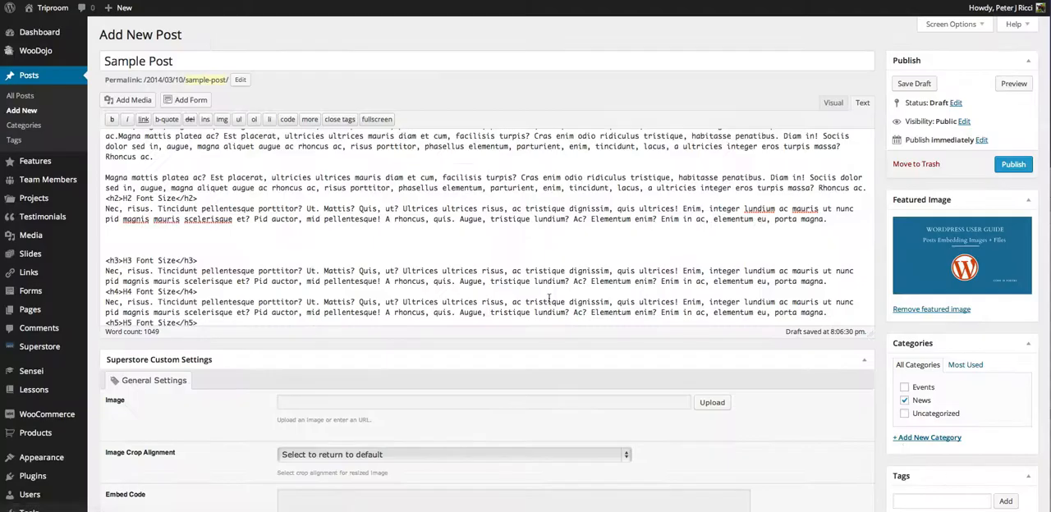
Step: Paste the 'Download this File (PDF)' anchor tag below the H2 paragraph and view it rendered
type("<a href=\"/wp-content/uploads/2014/03/jen_invoice1183.pdf\">Download this File (PDF)</a>")
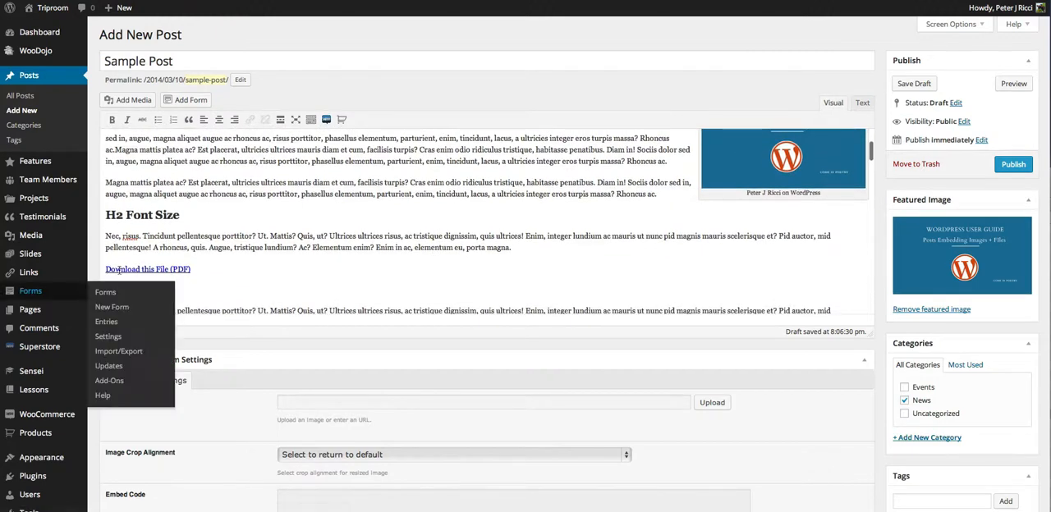
left_click(211, 269)
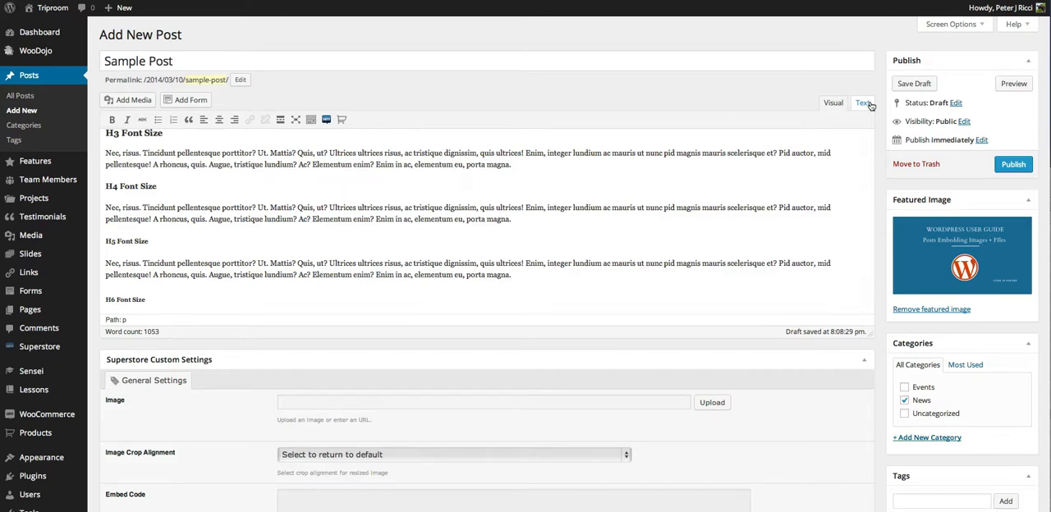
Step: Copy the Vimeo iframe line from the HTML source into the custom settings Embed Code field
left_click(863, 102)
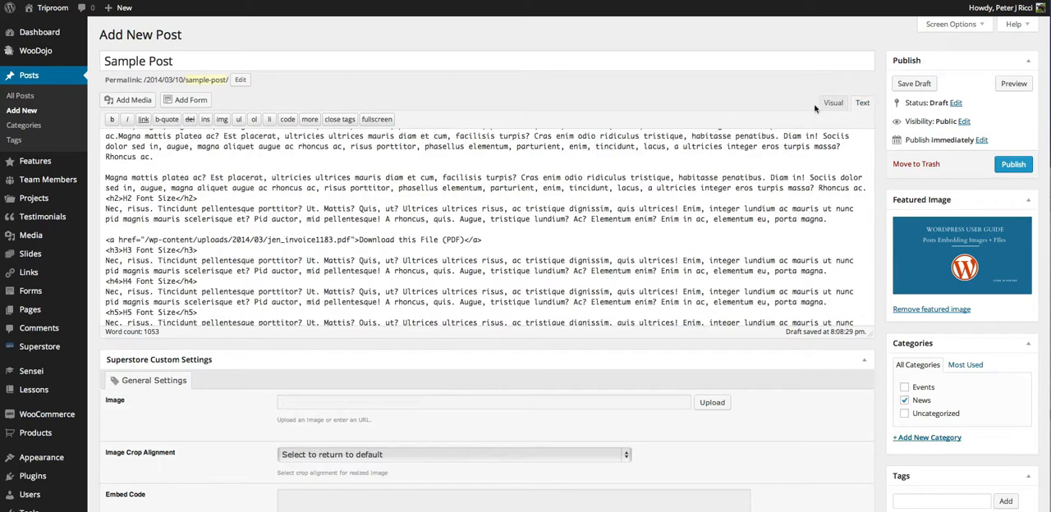
left_click(832, 103)
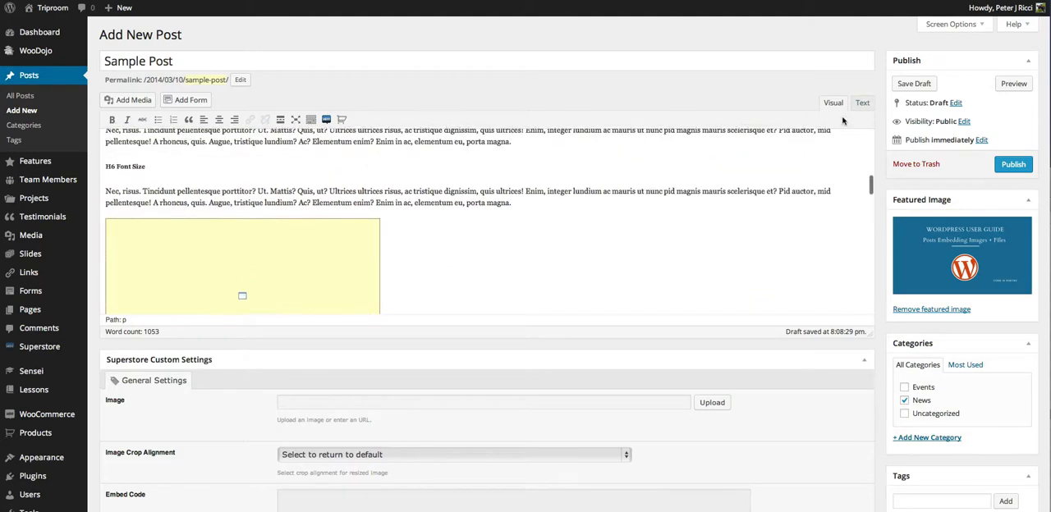
left_click(862, 102)
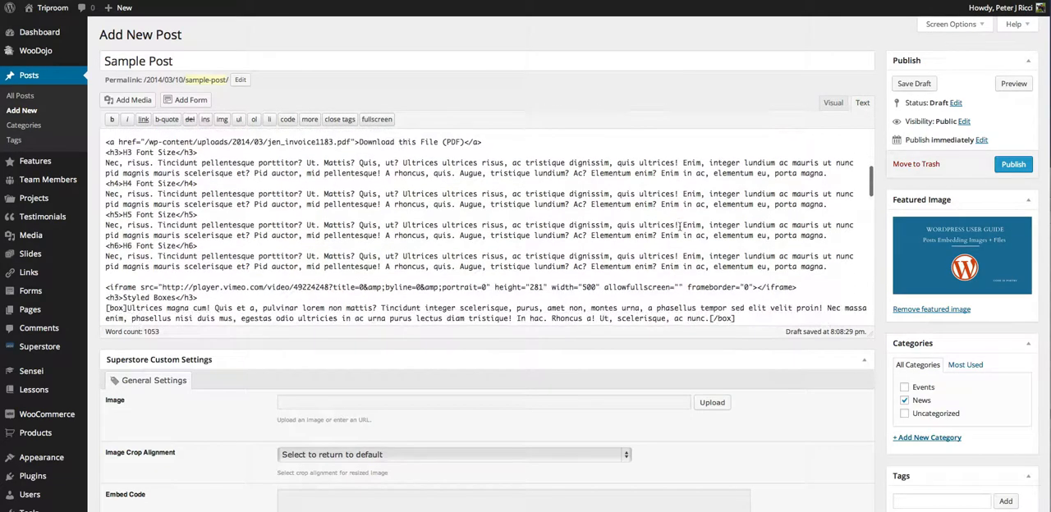
scroll("down", 3)
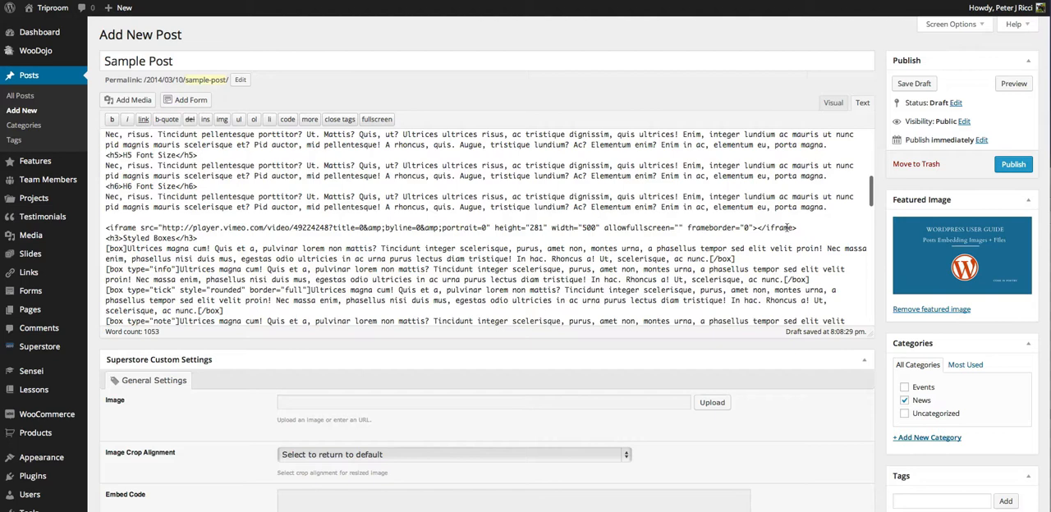
triple_click(450, 227)
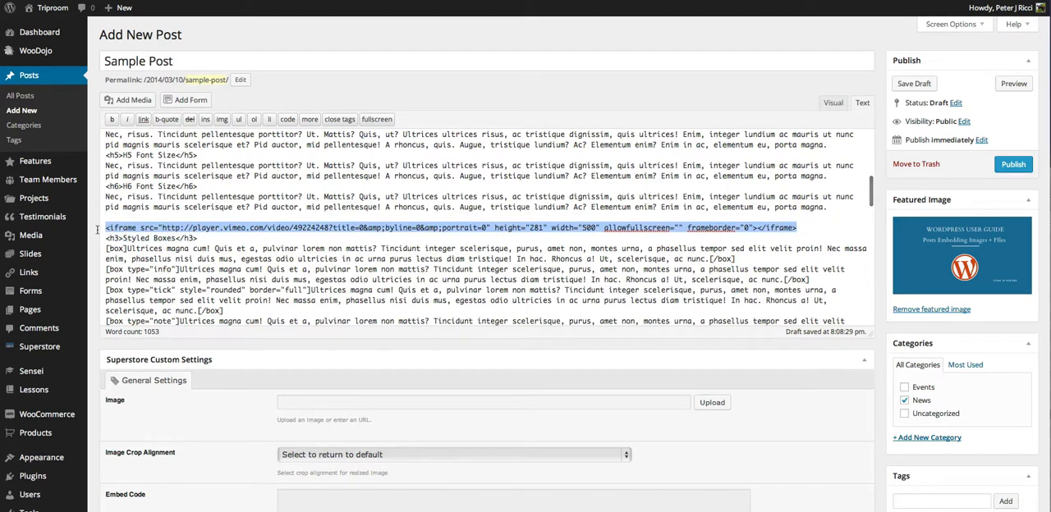
scroll("down", 3)
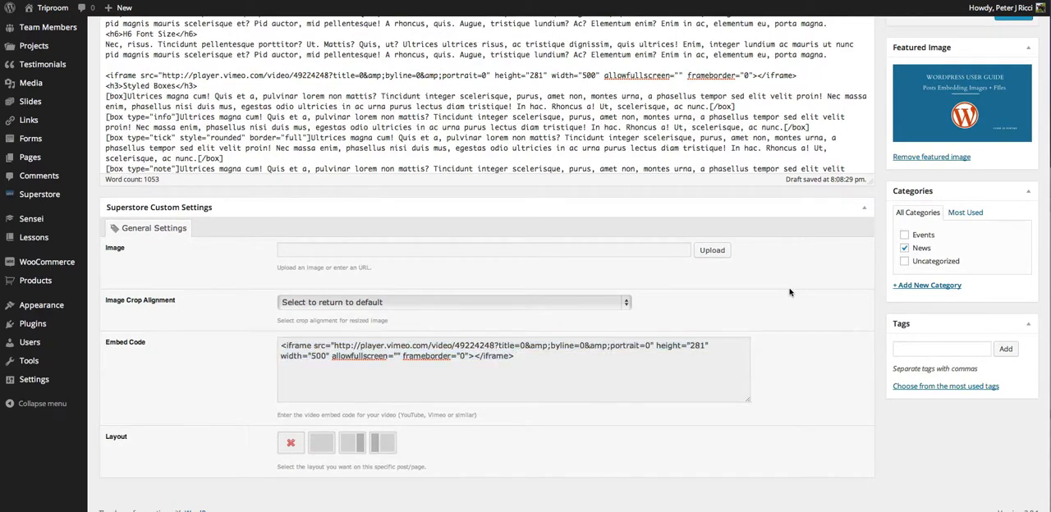
scroll("up", 3)
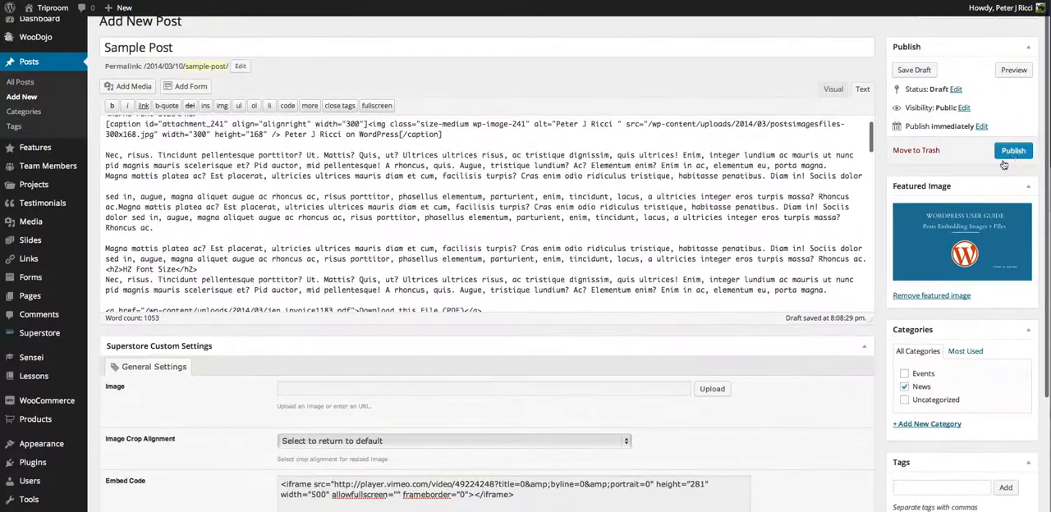
scroll("down", 3)
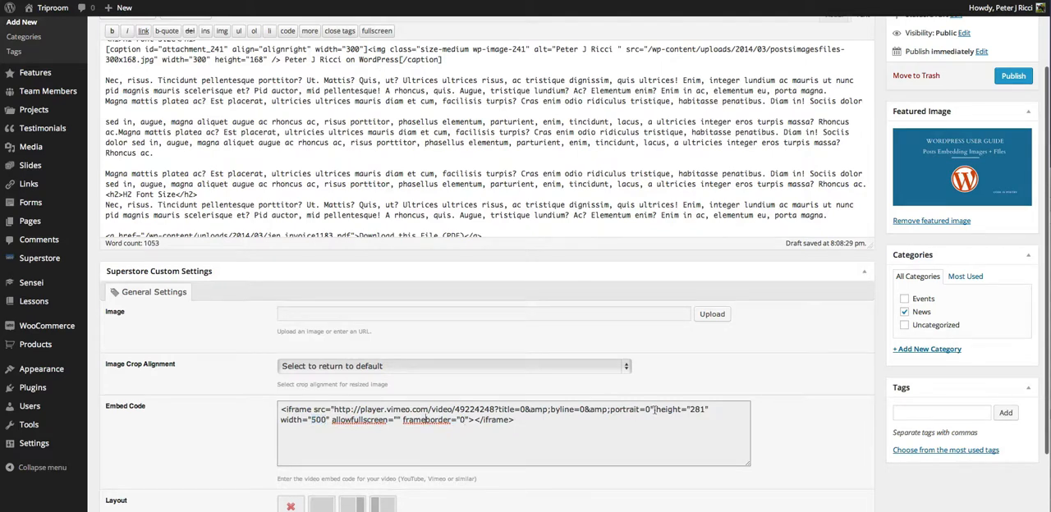
scroll("up", 3)
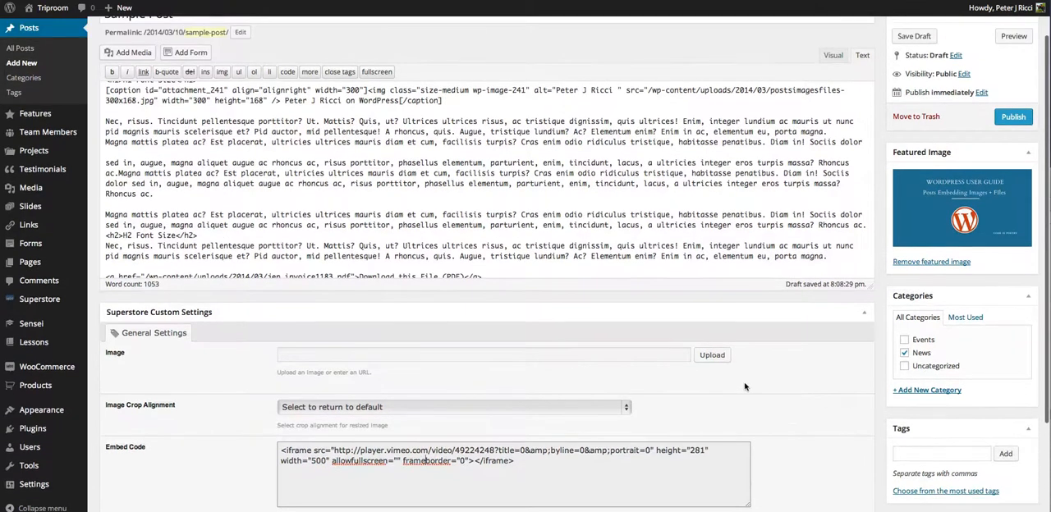
scroll("up", 3)
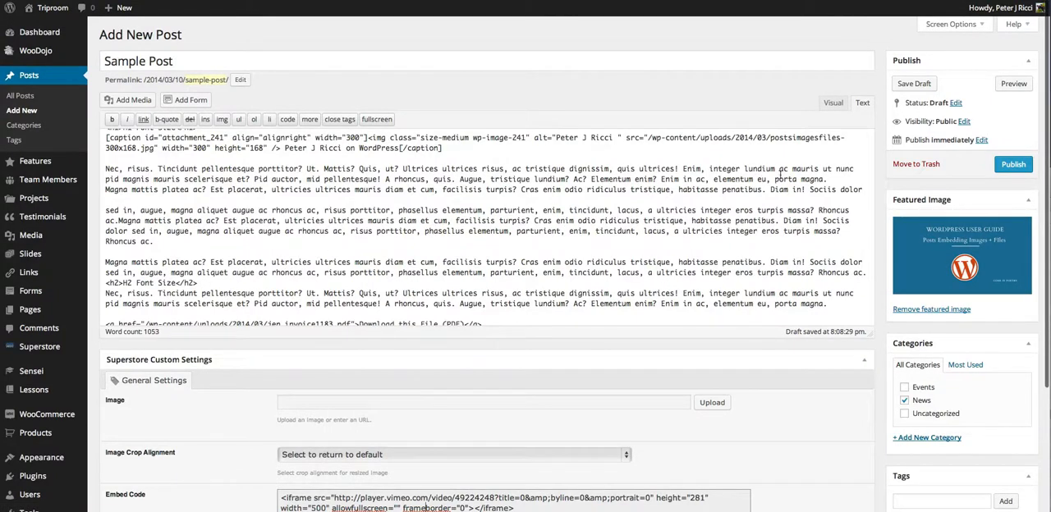
Step: Publish the Sample Post and view the live page with the embedded Vimeo video
left_click(1013, 163)
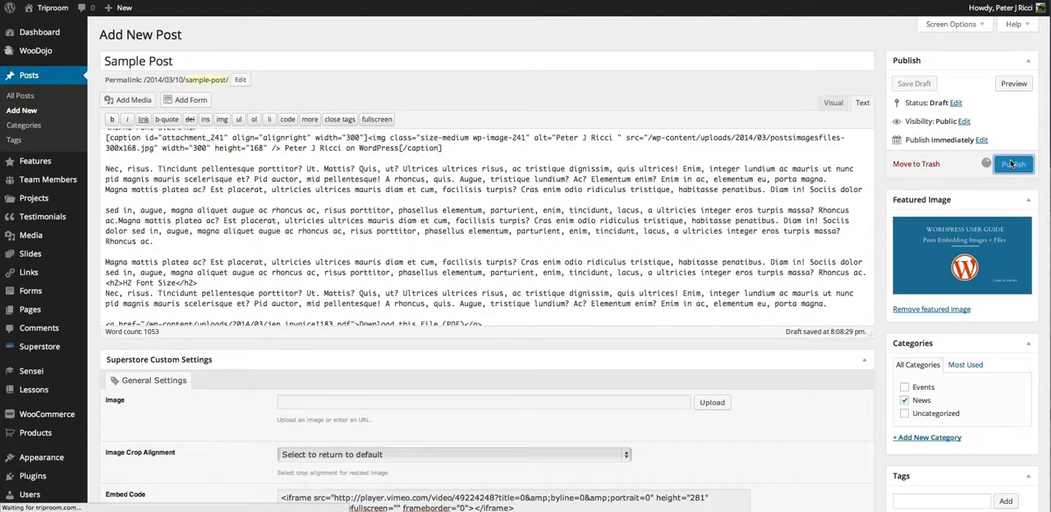
mouse_move(955, 160)
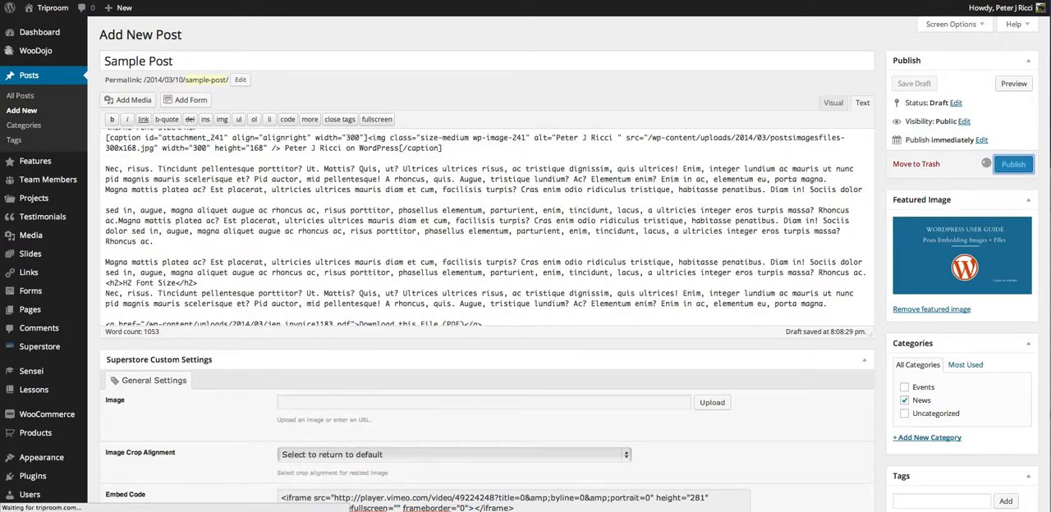
left_click(1014, 164)
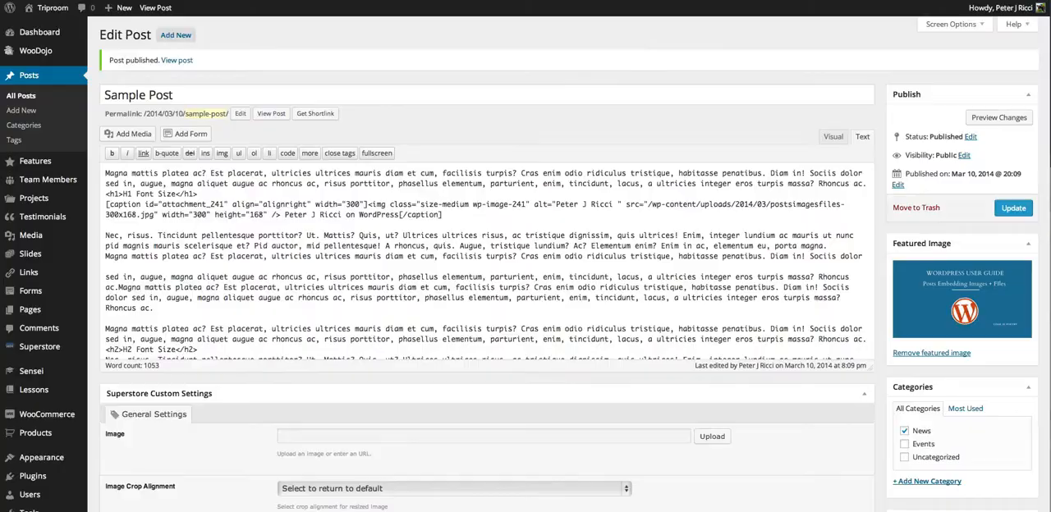
left_click(176, 60)
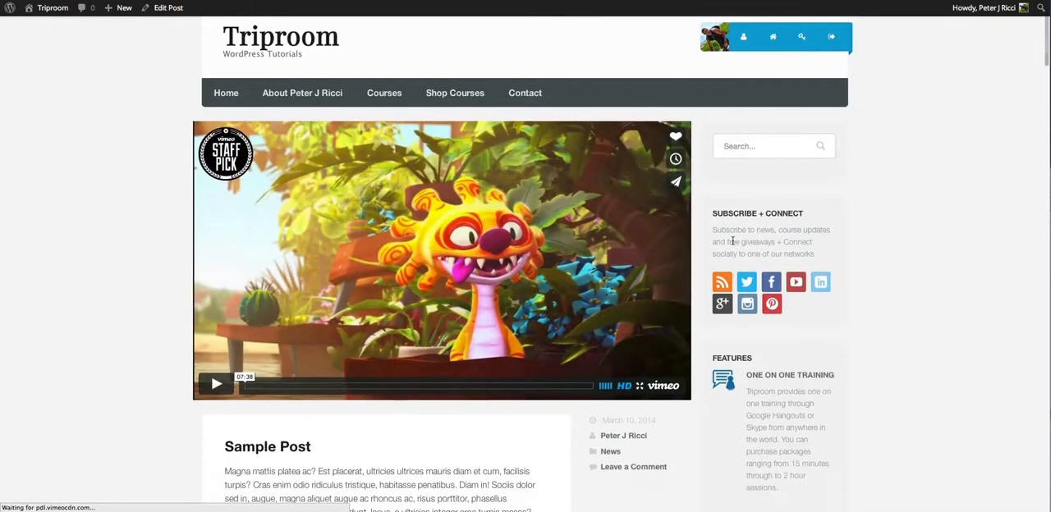
scroll("down", 3)
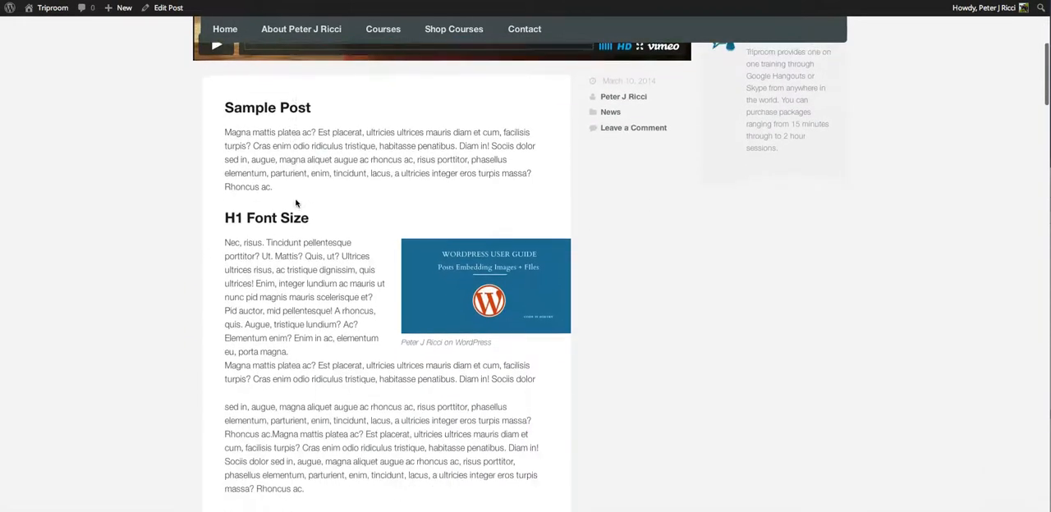
scroll("down", 3)
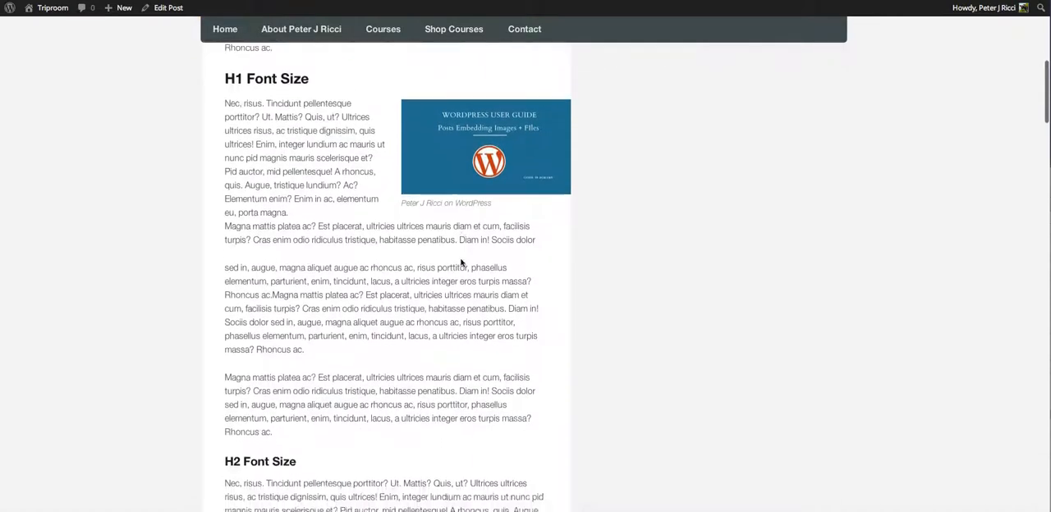
scroll("down", 3)
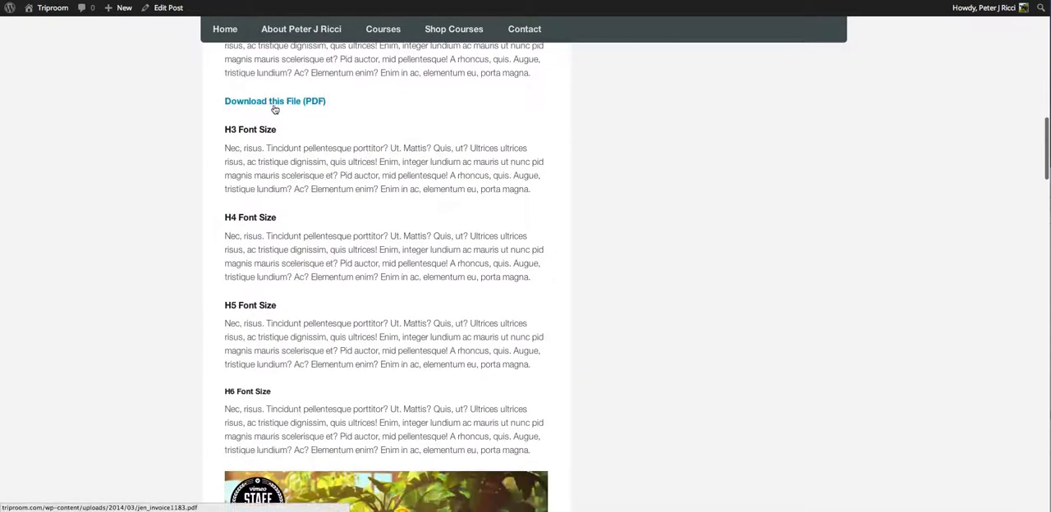
scroll("down", 3)
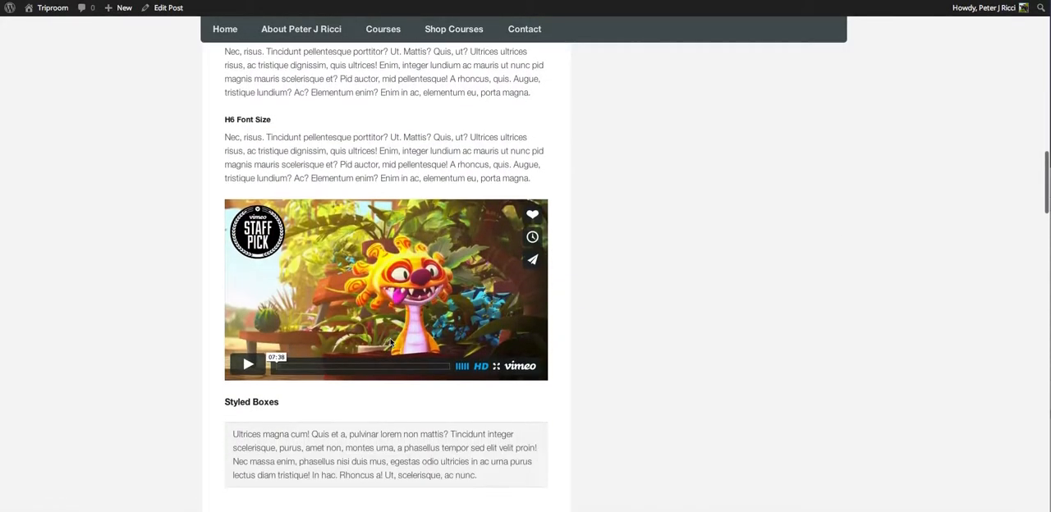
scroll("down", 3)
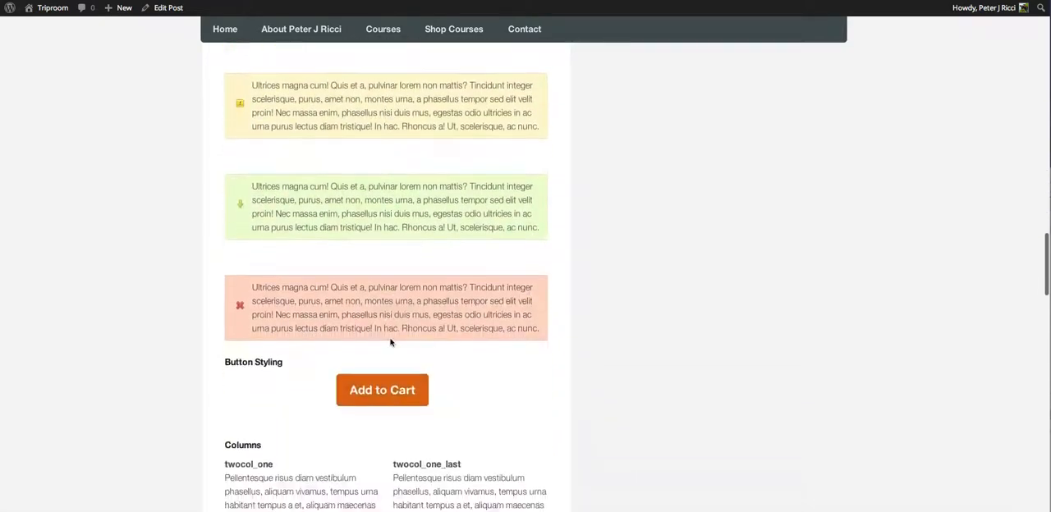
scroll("down", 3)
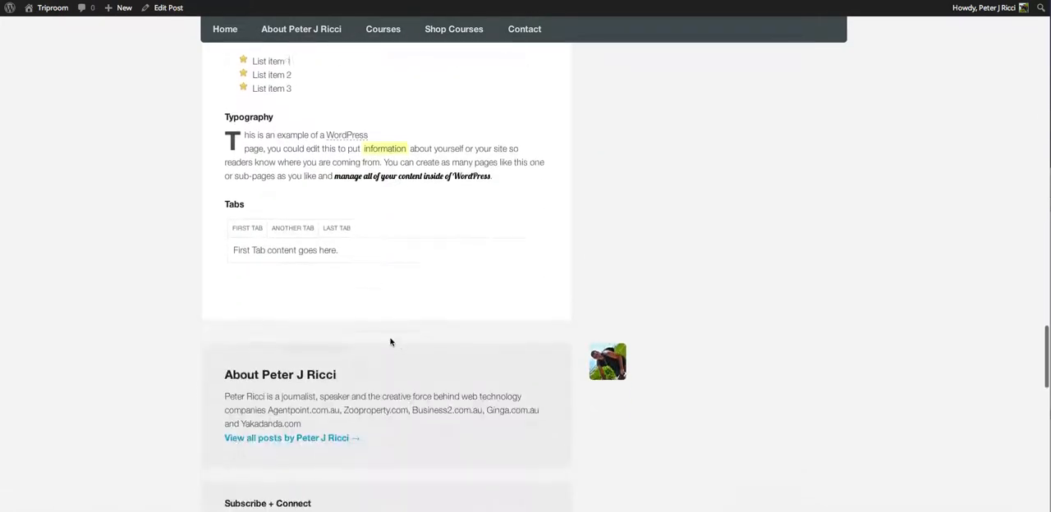
scroll("up", 3)
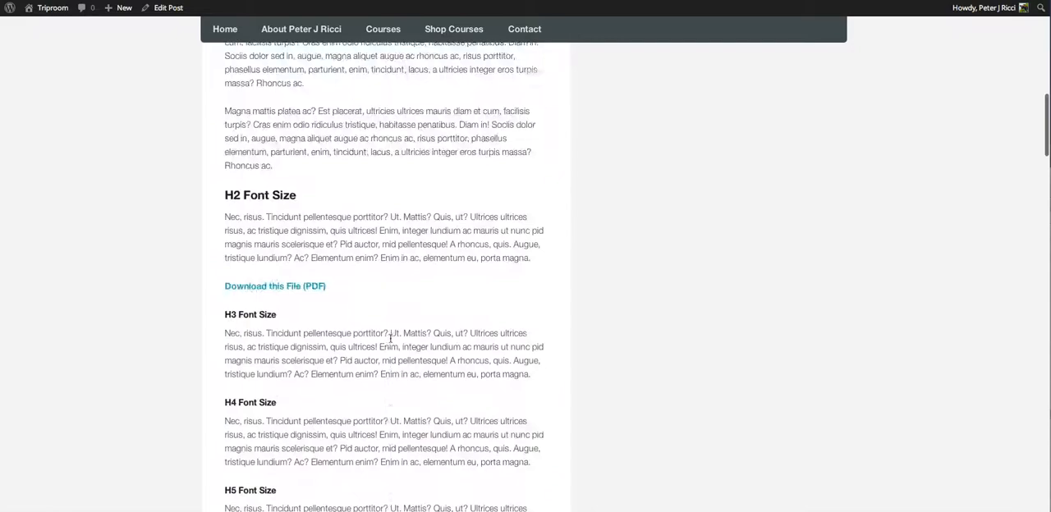
scroll("up", 3)
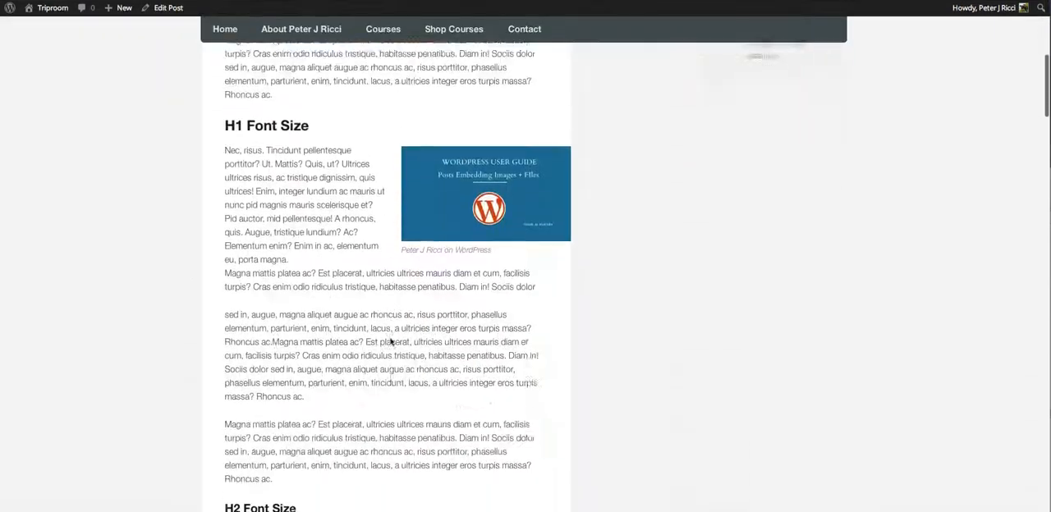
scroll("down", 3)
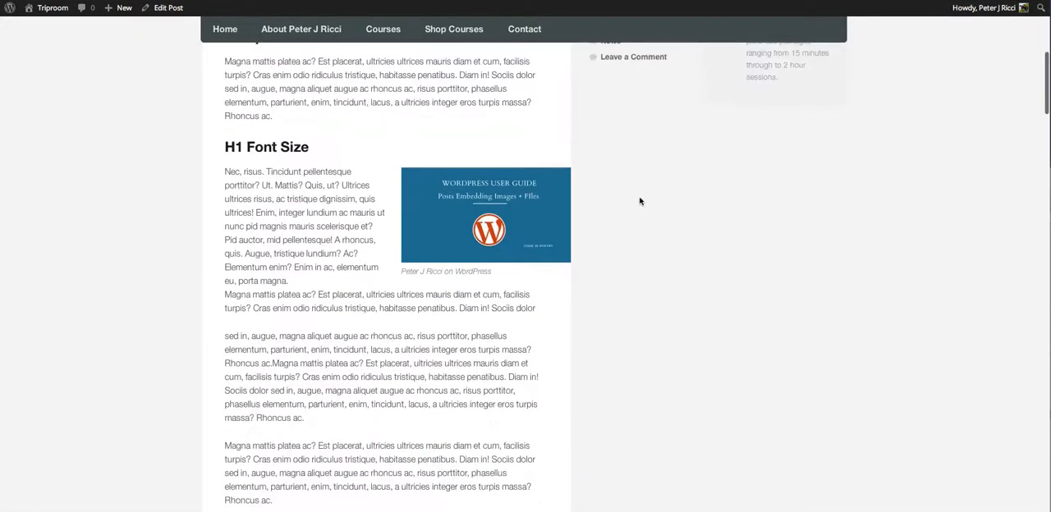
mouse_move(649, 194)
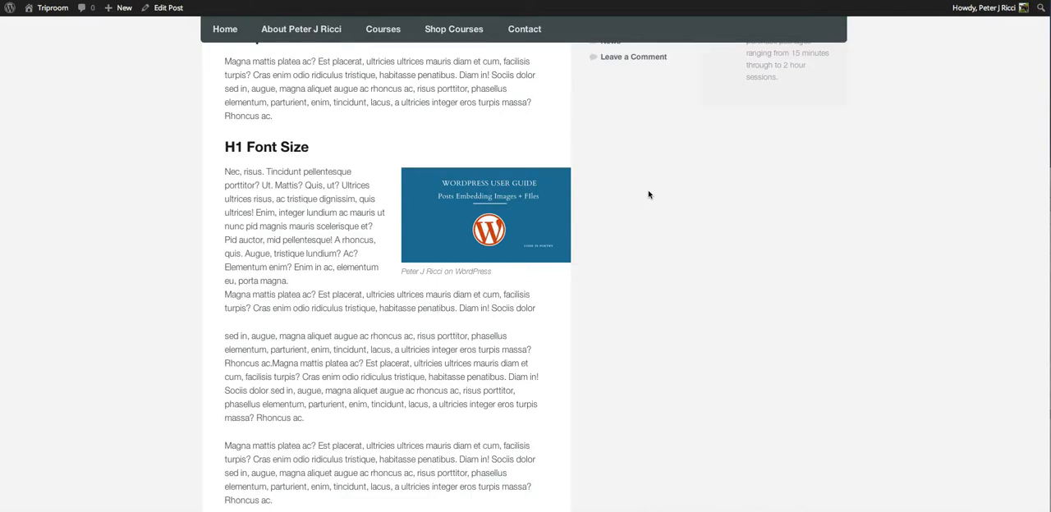
scroll("up", 3)
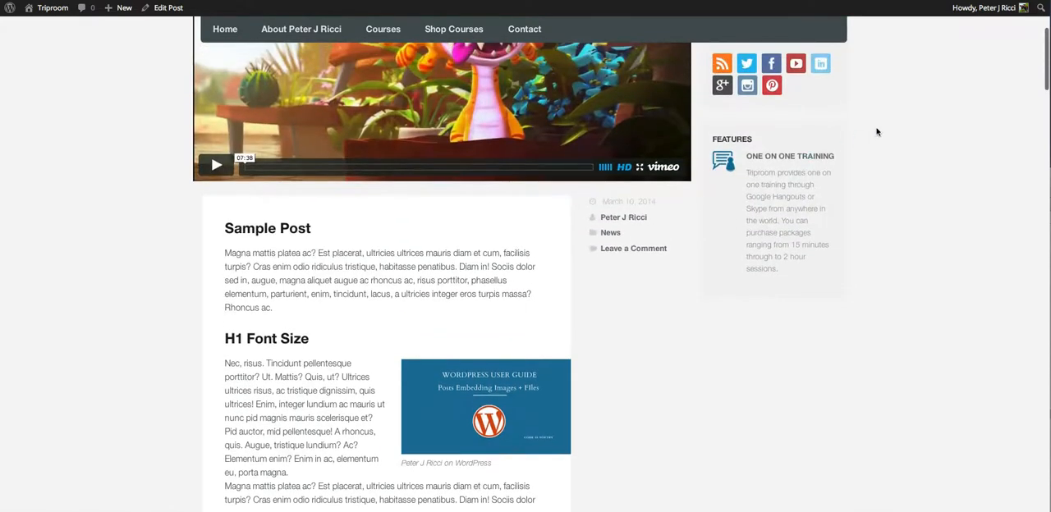
scroll("up", 3)
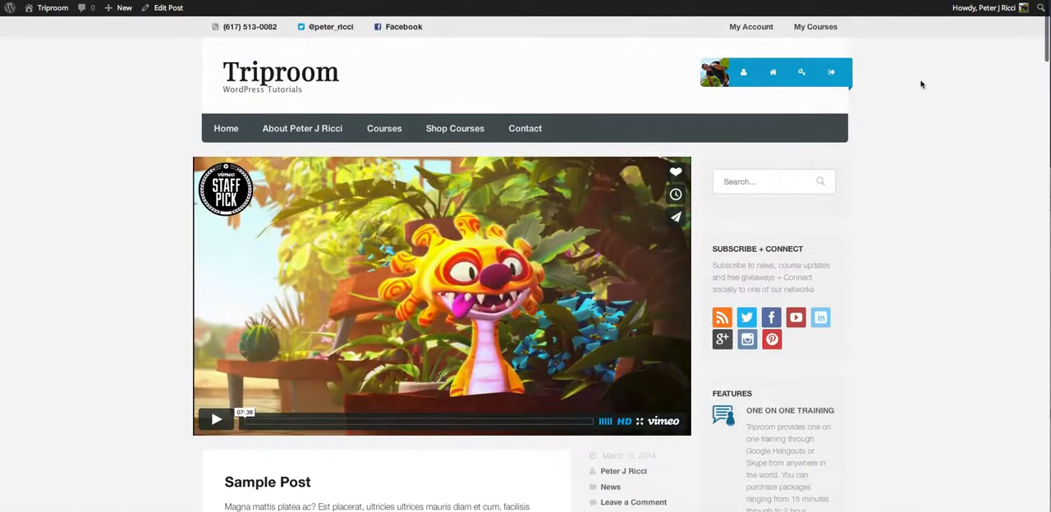